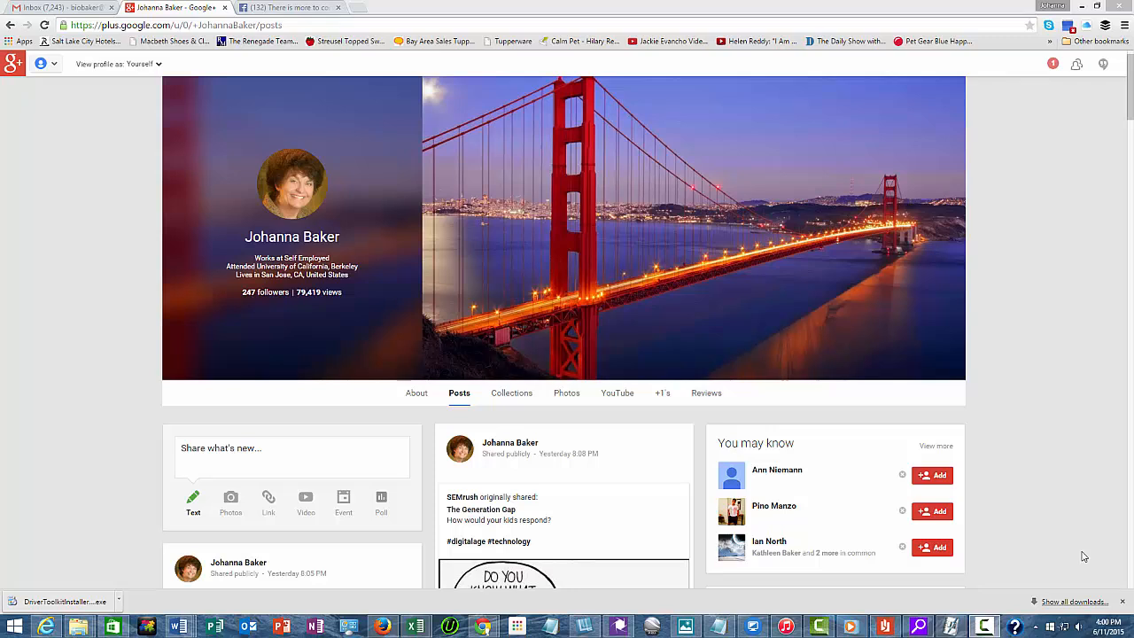
mouse_move(1073, 558)
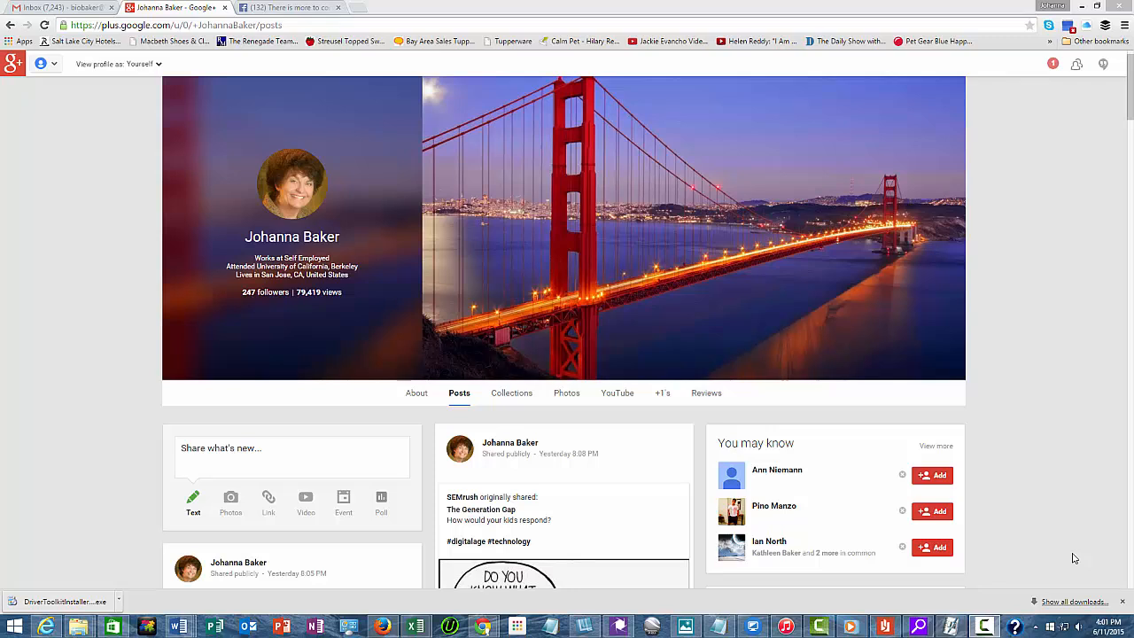
mouse_move(1049, 531)
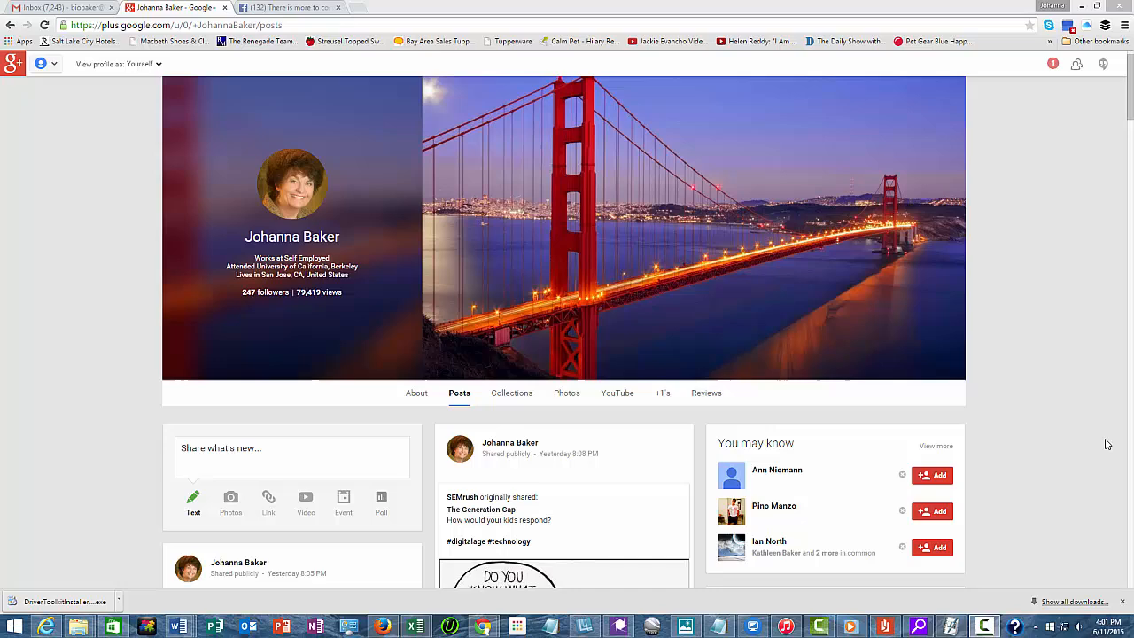
mouse_move(1122, 67)
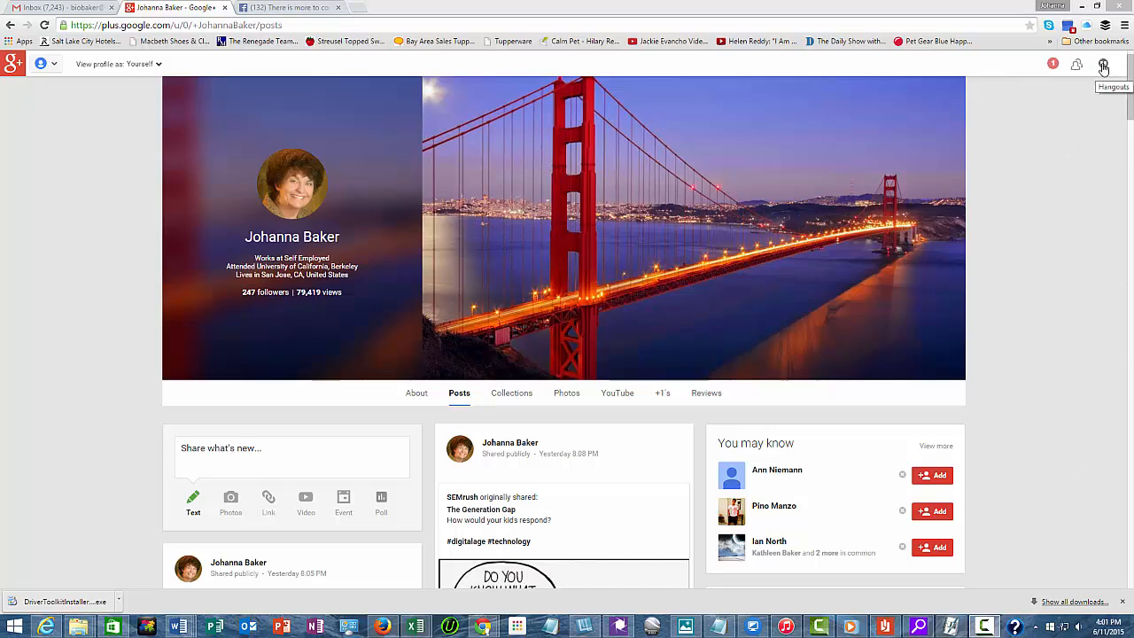
Start a new video hangout from the Hangouts panel so the invite window appears.
click(1102, 67)
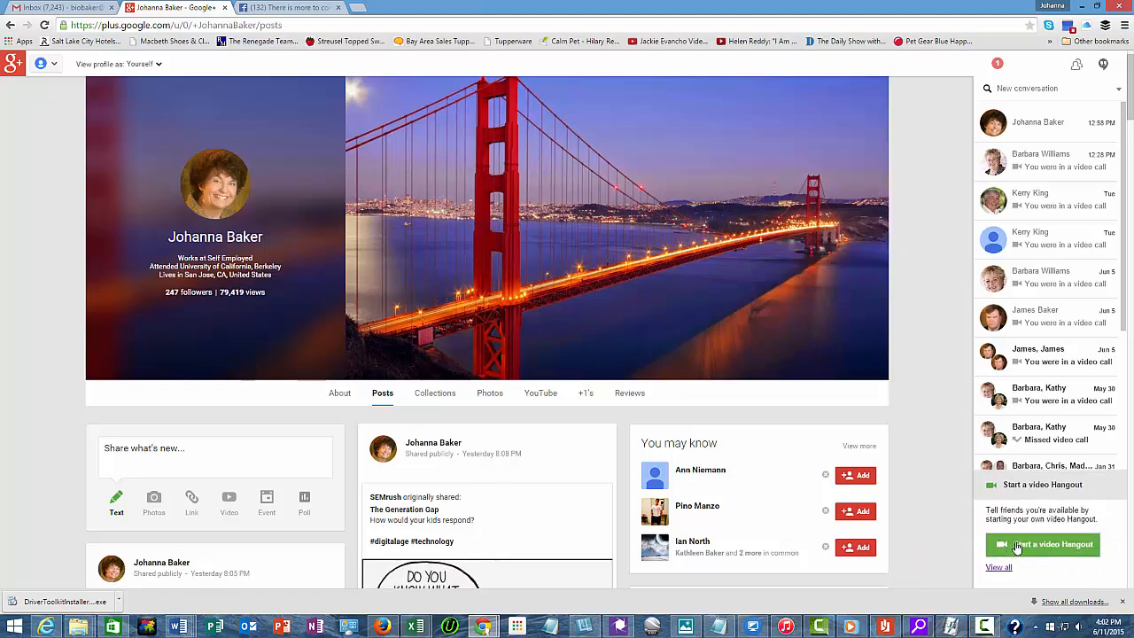
click(1042, 546)
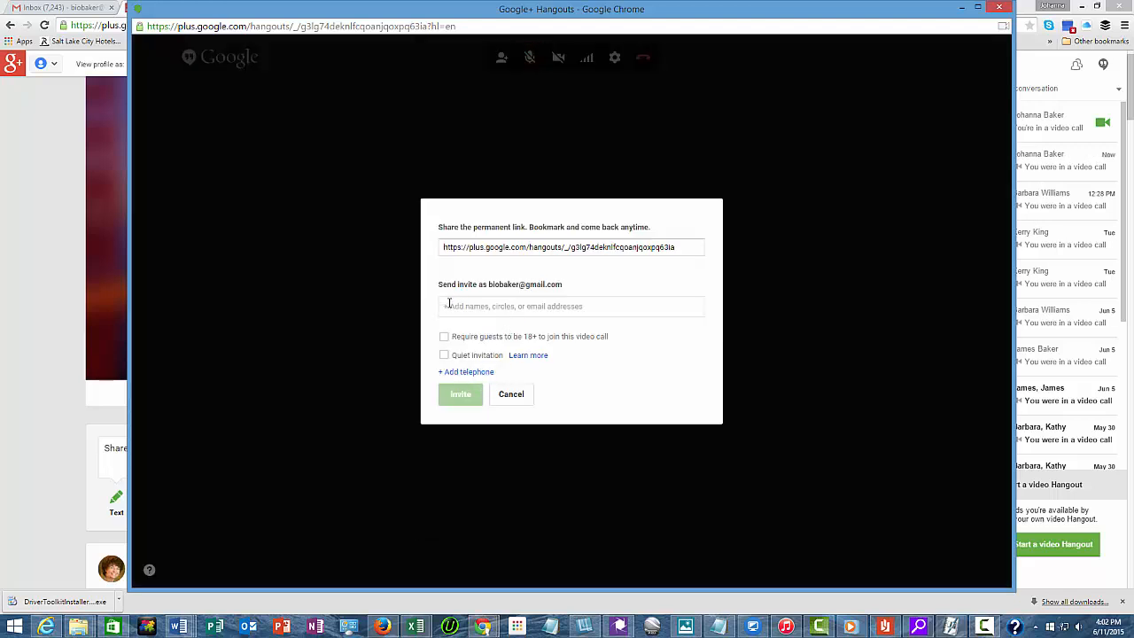
Invite the contact matching 'Joh' from the suggestions to the video call.
click(571, 305)
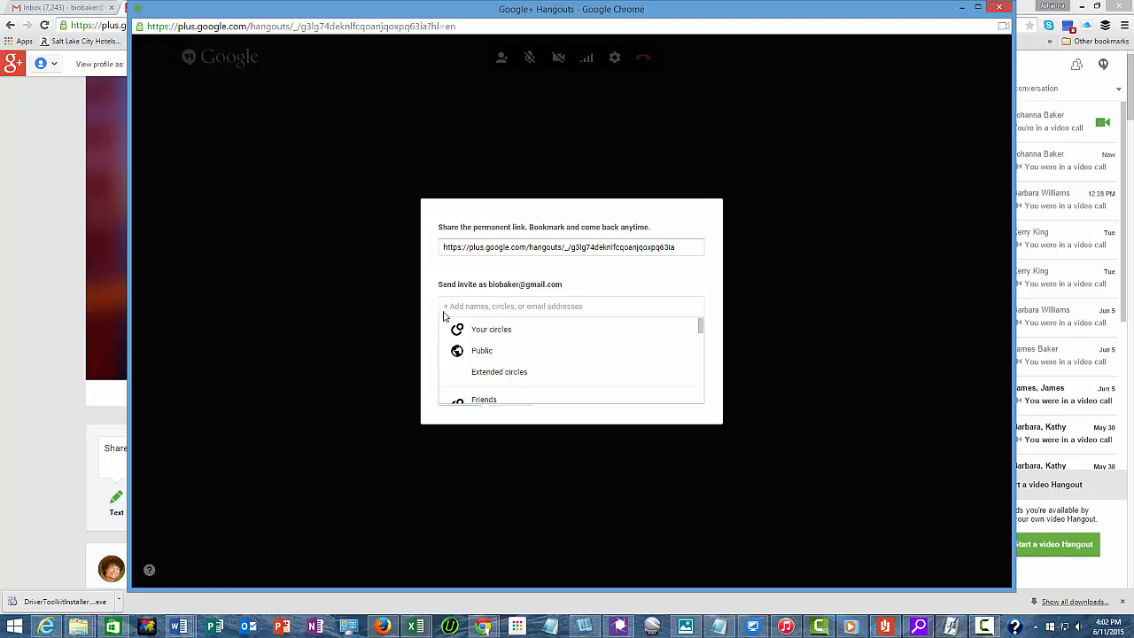
text(Johanna)
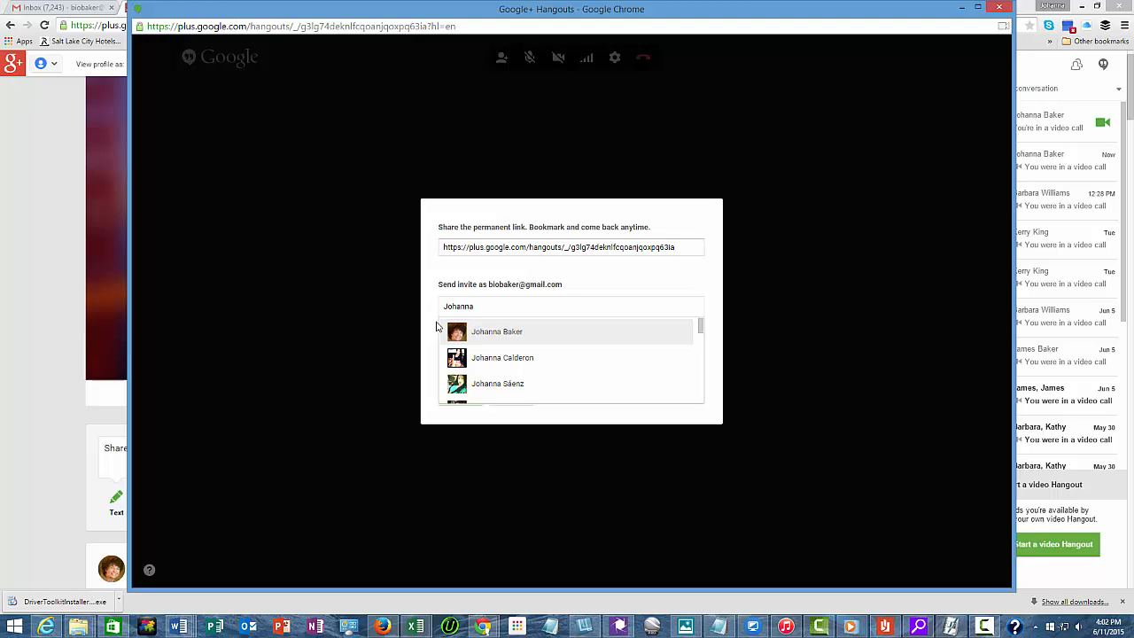
click(496, 331)
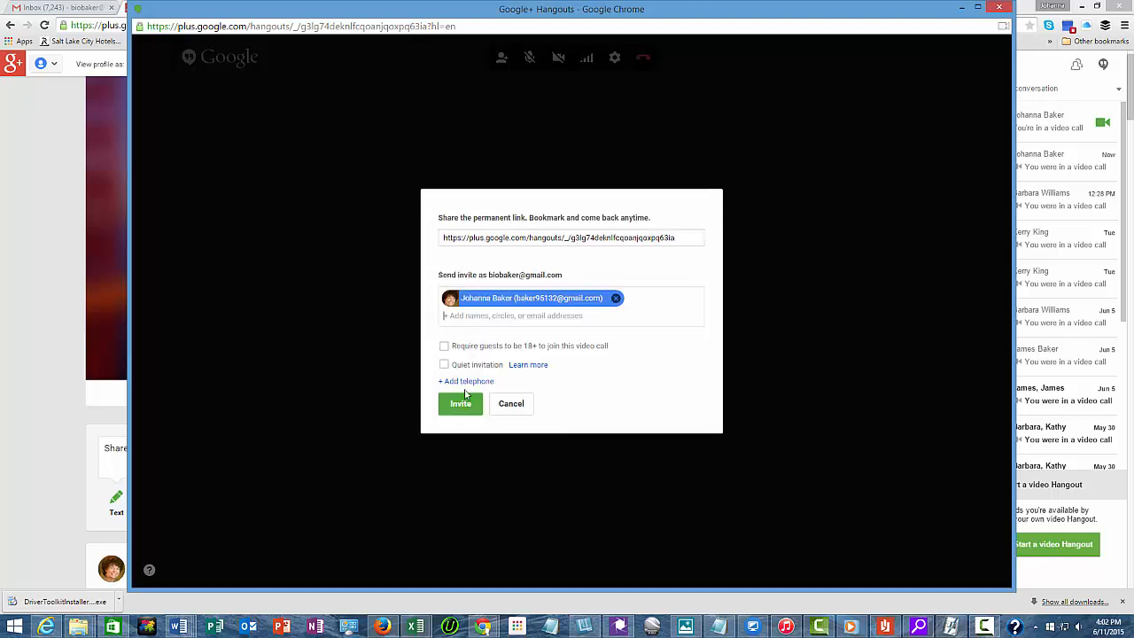
mouse_move(461, 404)
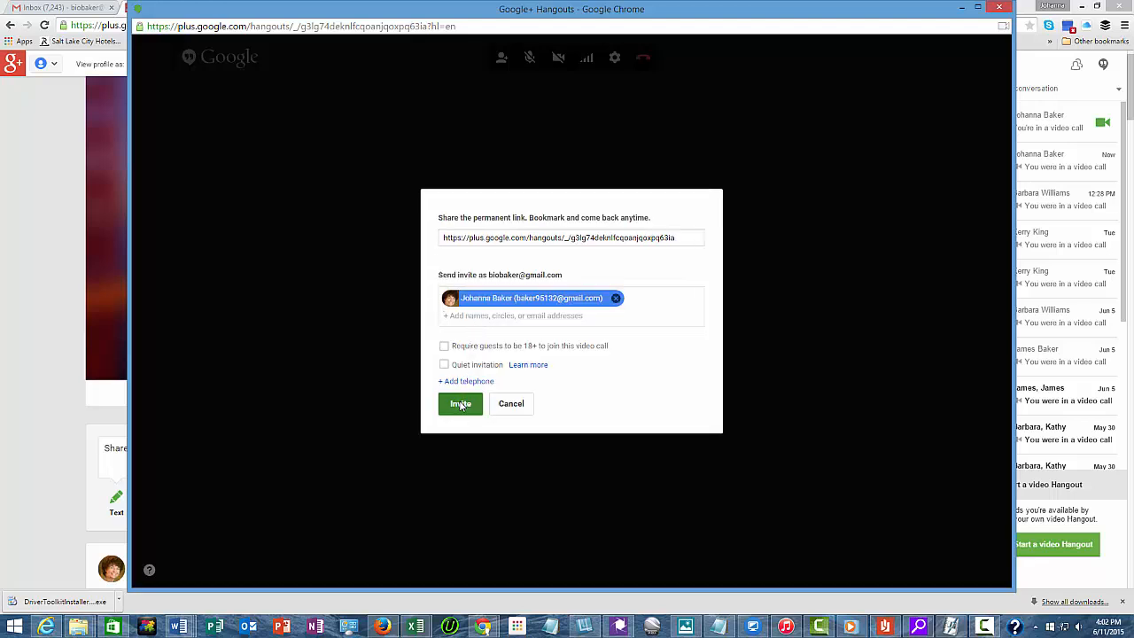
click(461, 404)
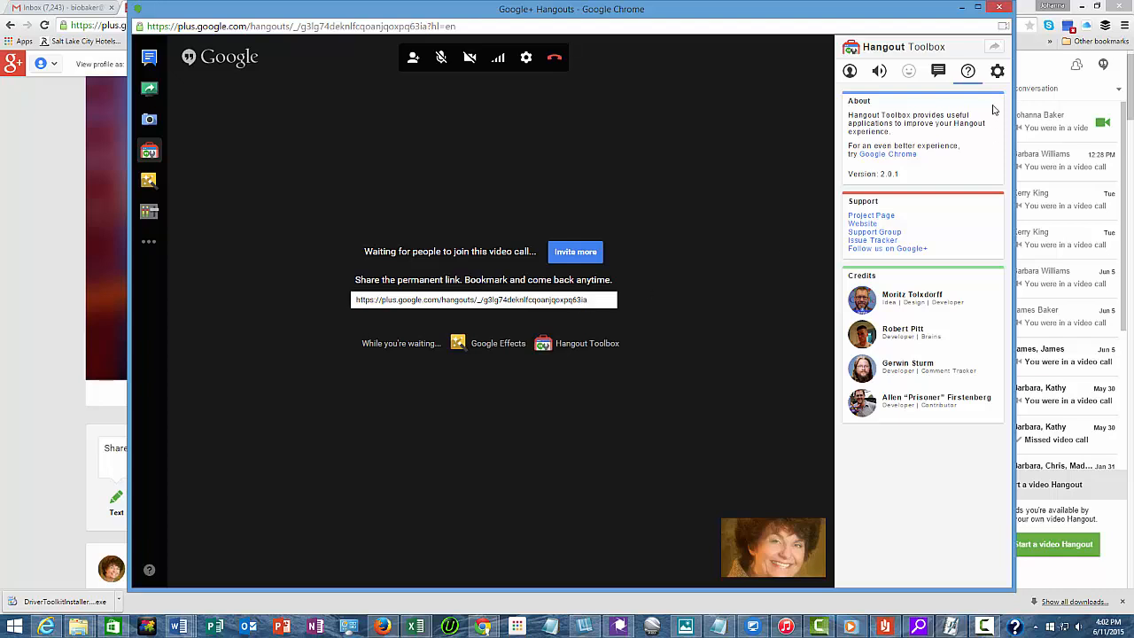
mouse_move(992, 57)
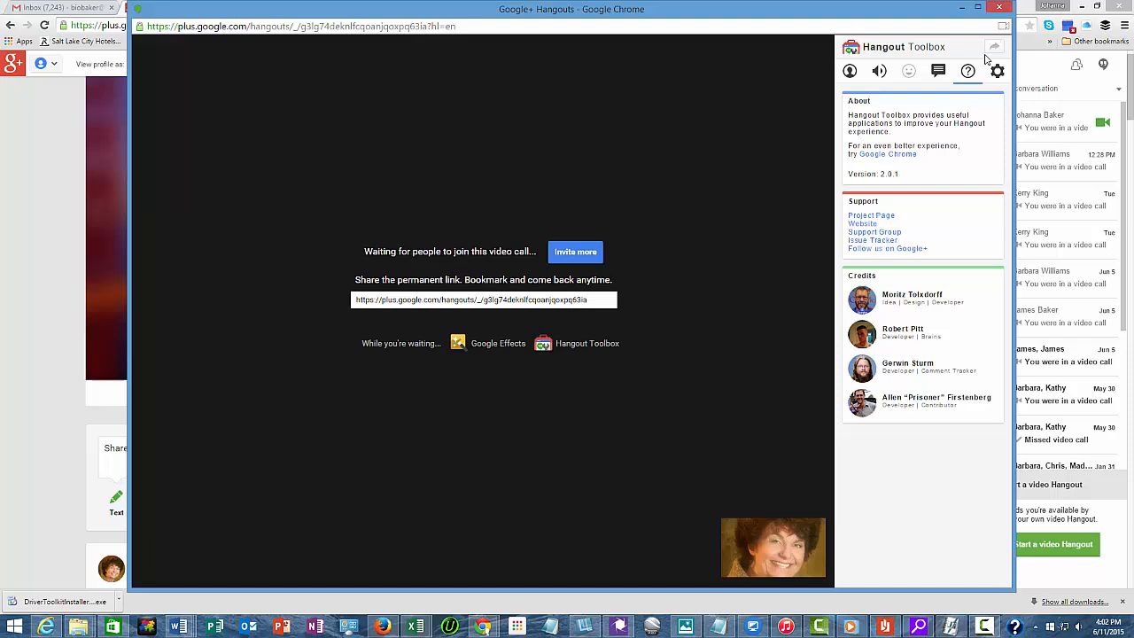
mouse_move(992, 46)
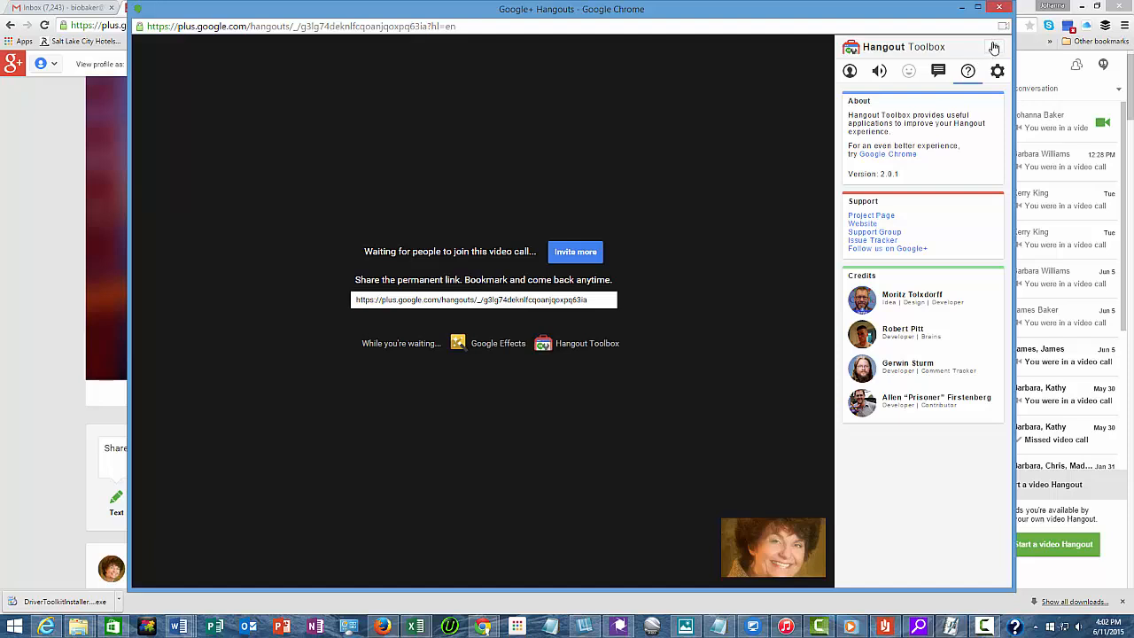
mouse_move(198, 223)
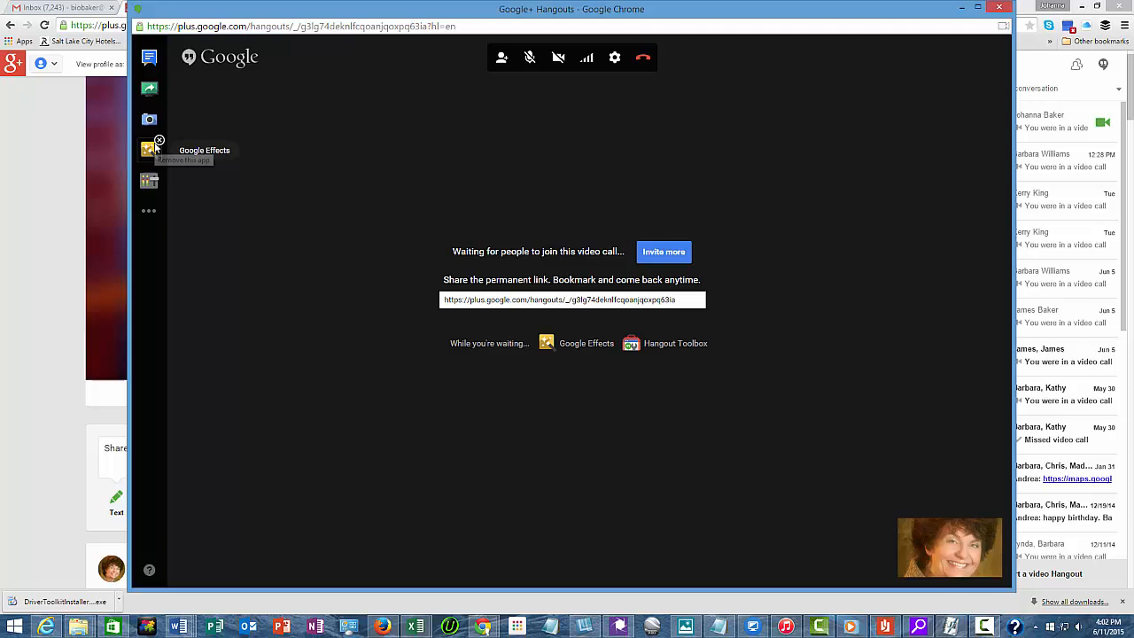
mouse_move(436, 158)
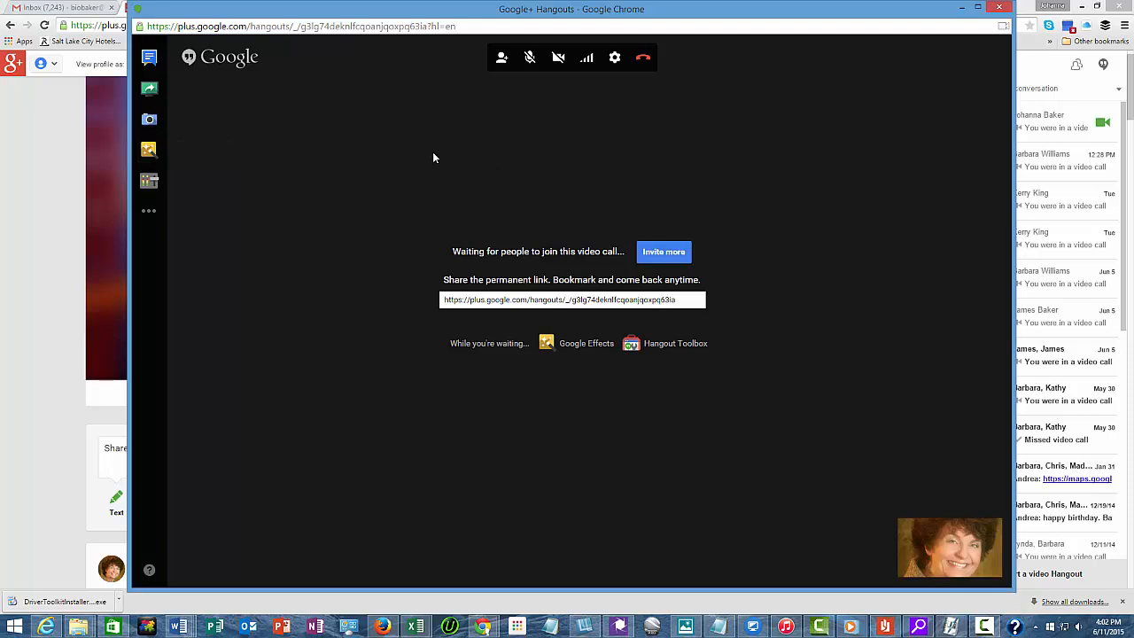
mouse_move(500, 81)
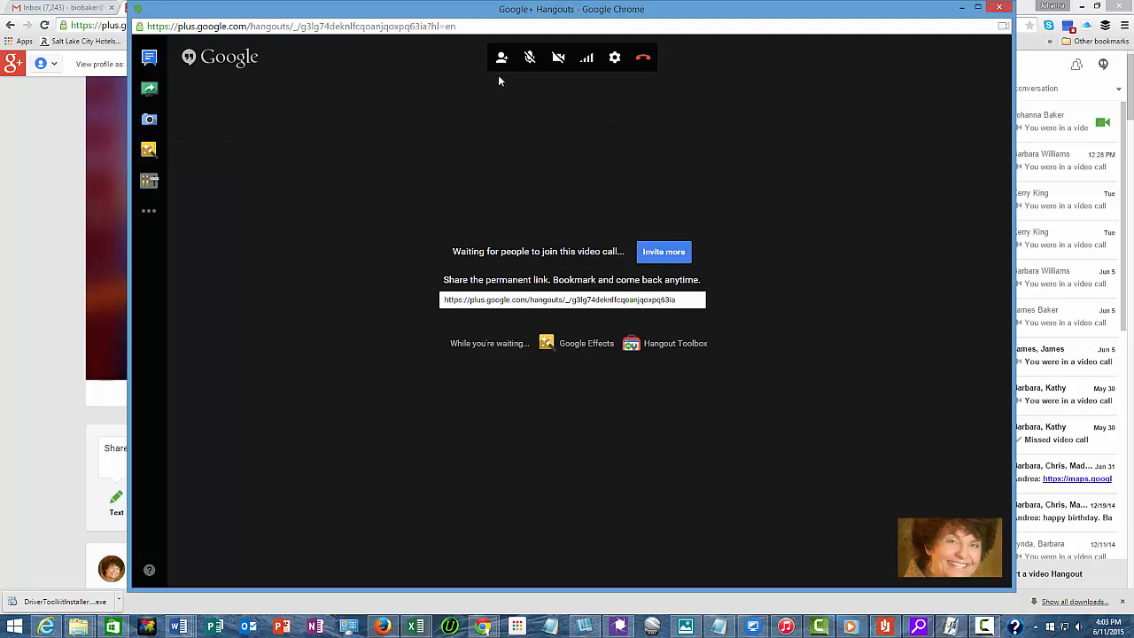
mouse_move(499, 62)
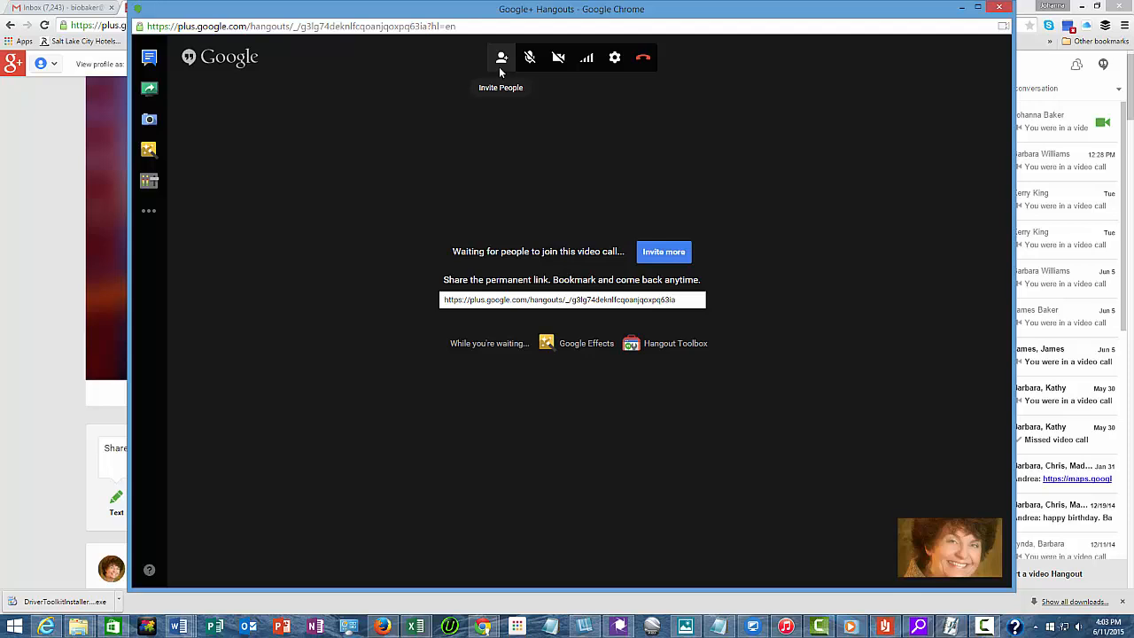
mouse_move(528, 60)
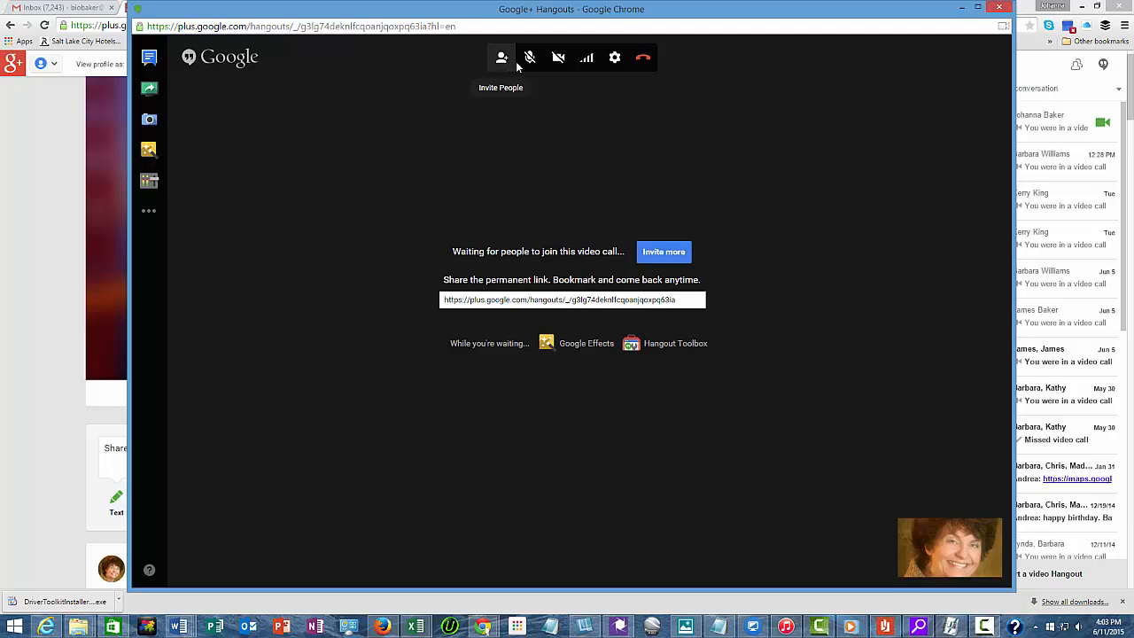
mouse_move(530, 59)
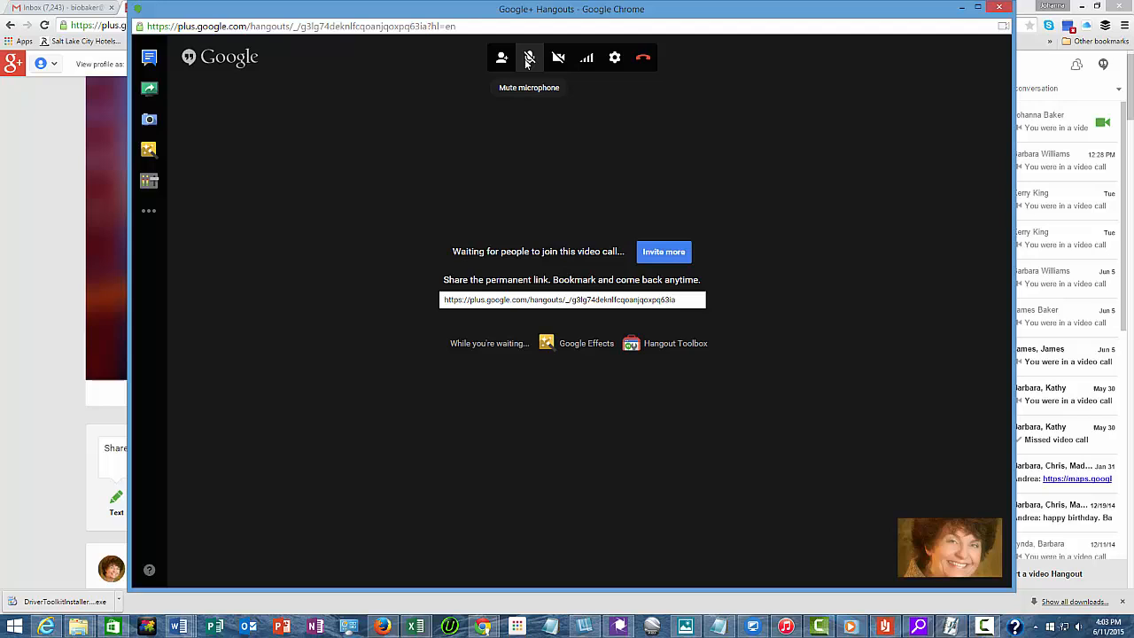
mouse_move(560, 57)
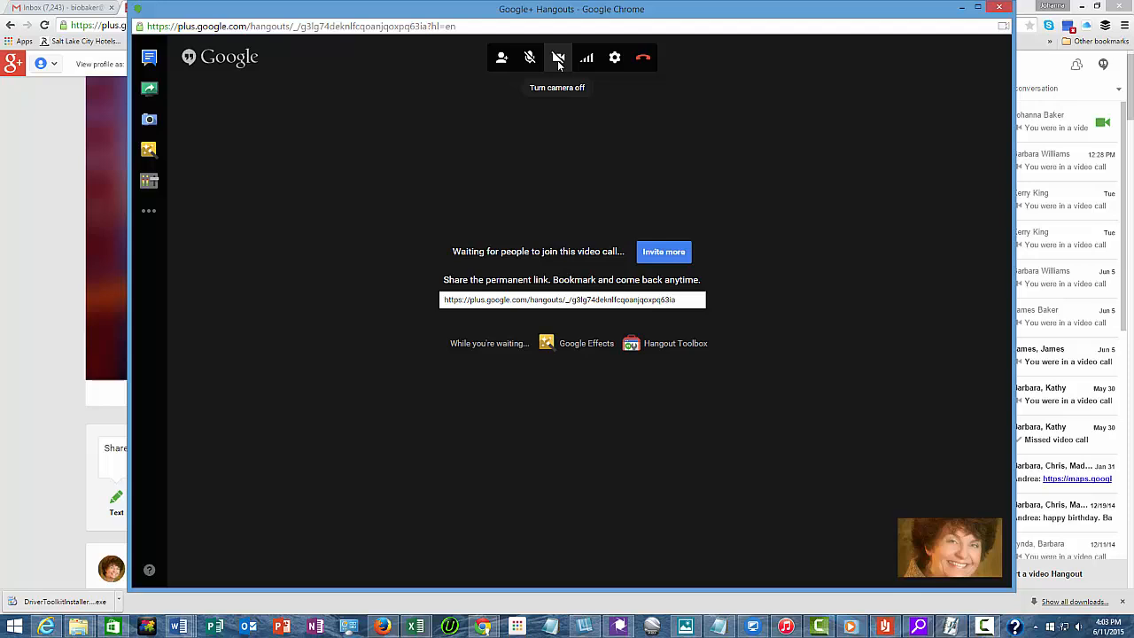
mouse_move(588, 57)
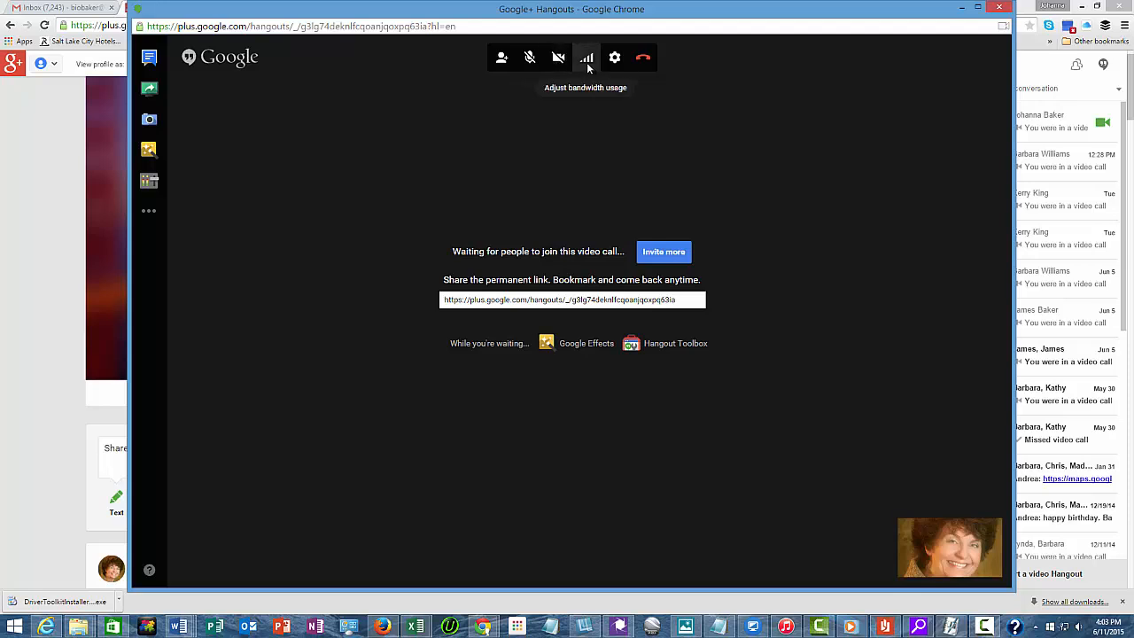
mouse_move(641, 57)
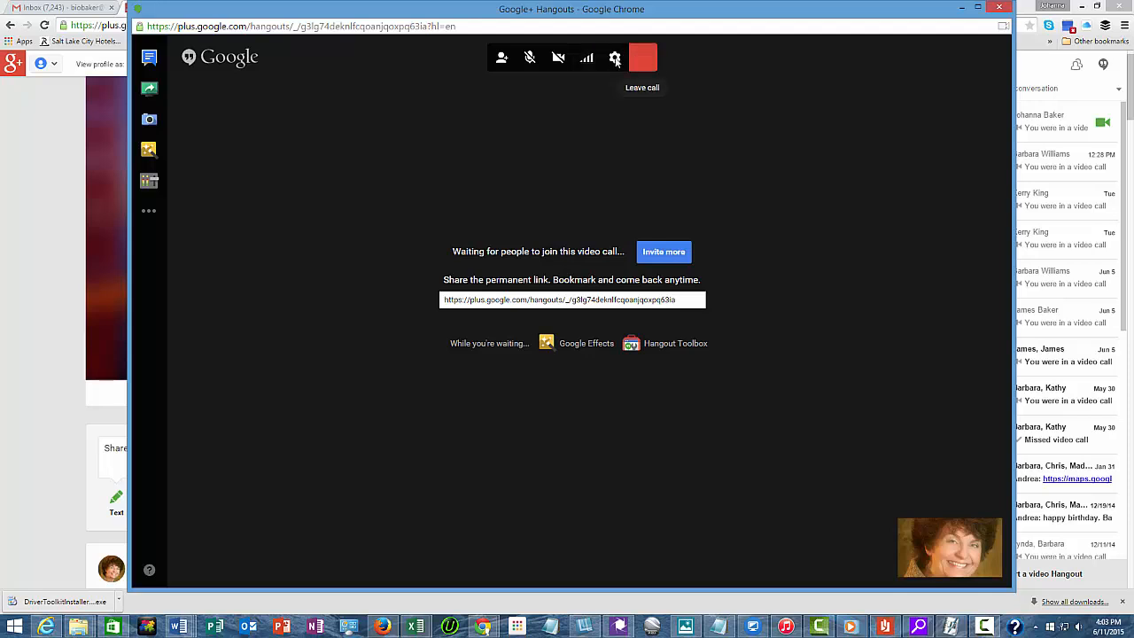
Bring up the Settings dialog listing camera, microphone and speaker devices.
click(613, 58)
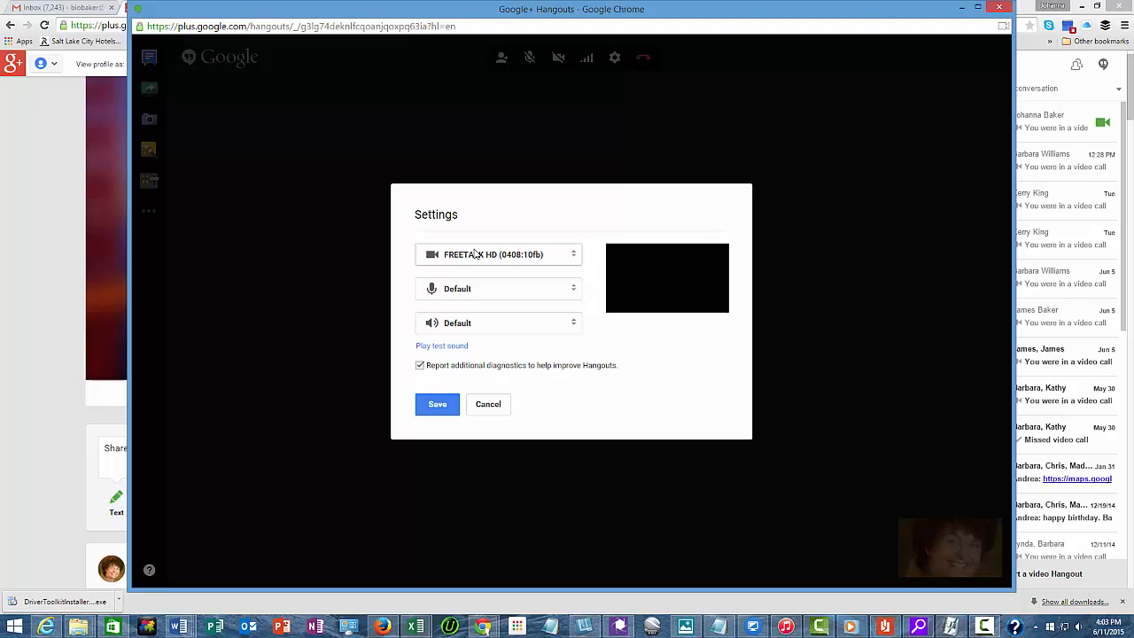
mouse_move(525, 290)
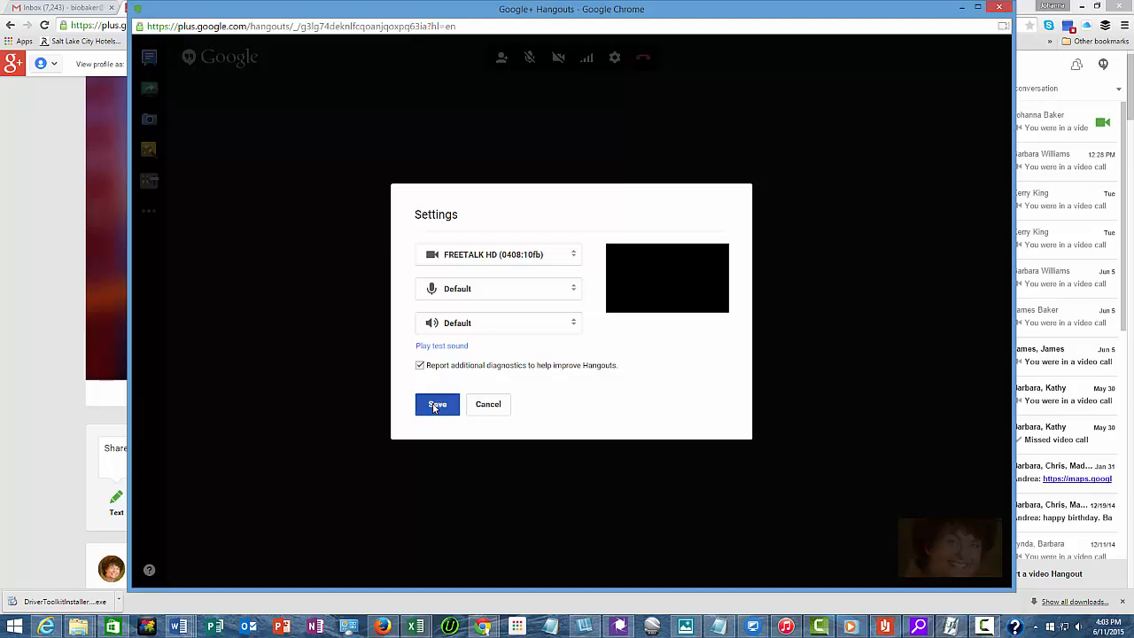
Save the device settings unchanged and show the group chat beside the call.
click(436, 404)
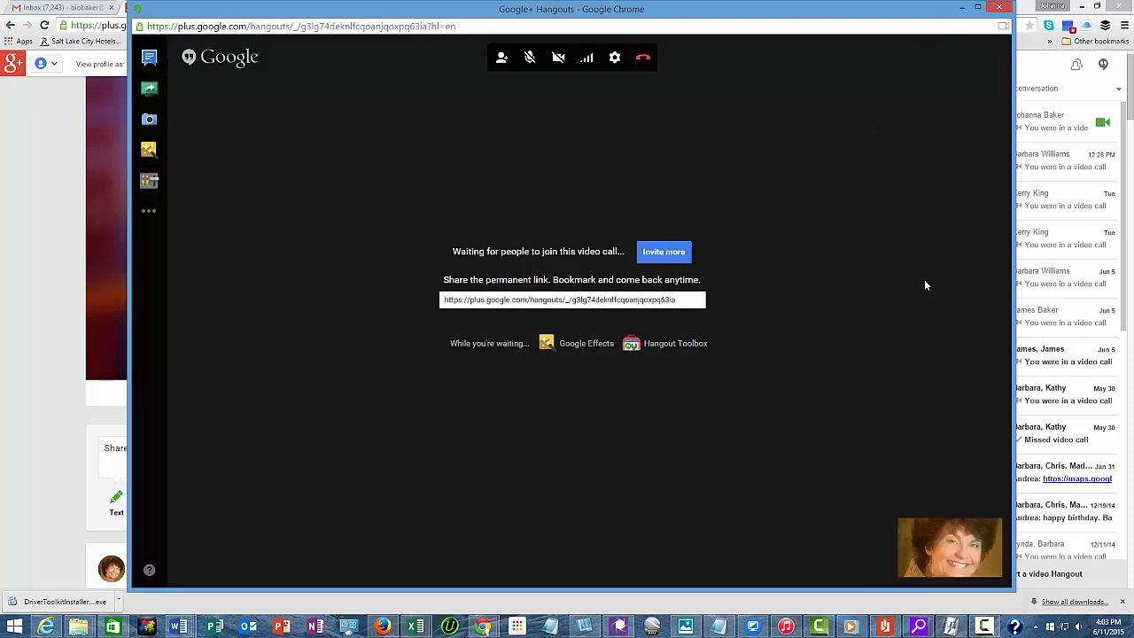
mouse_move(972, 72)
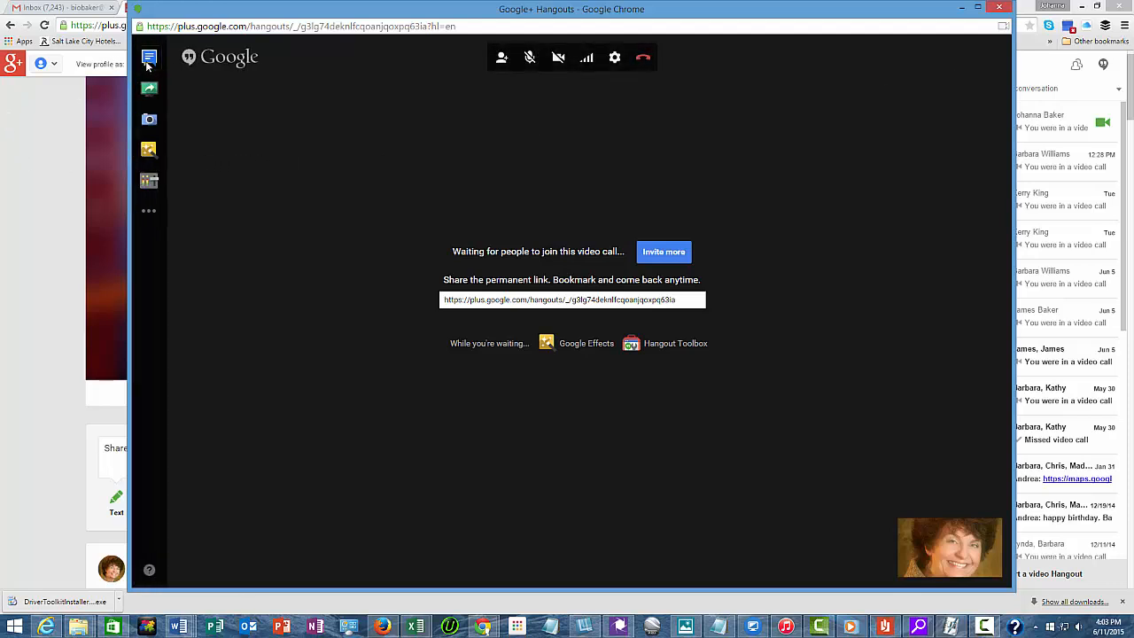
click(148, 56)
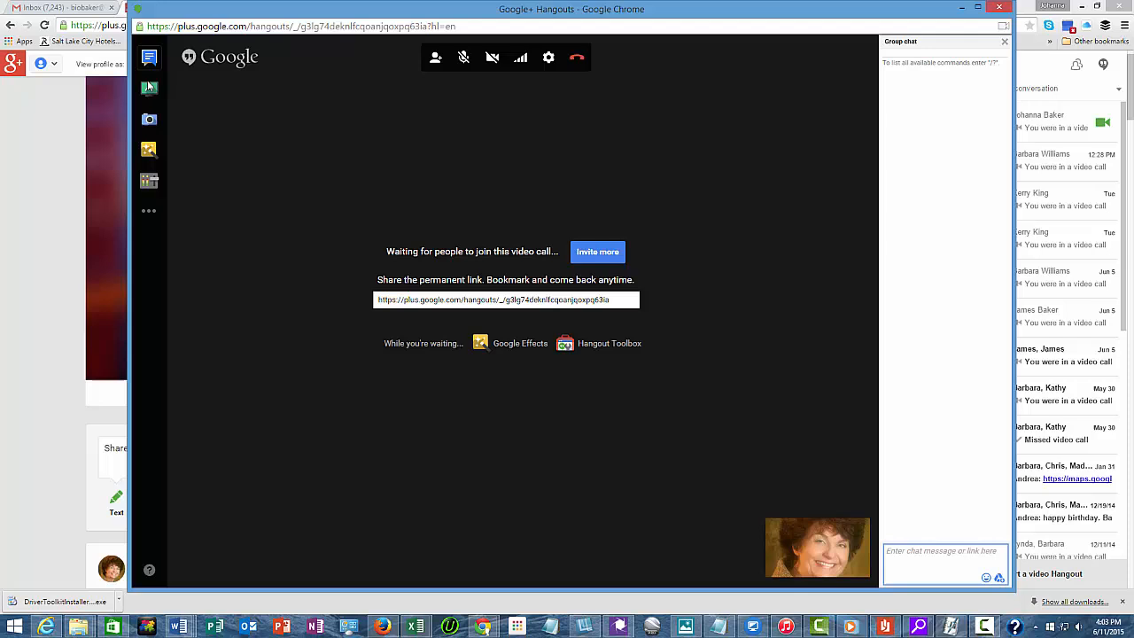
mouse_move(149, 89)
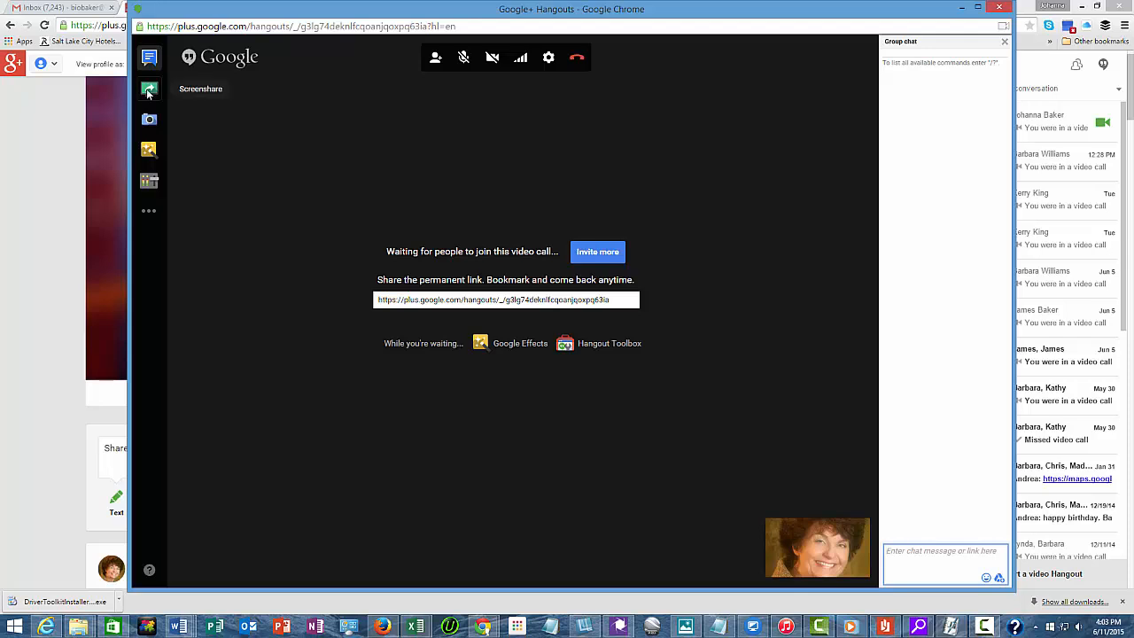
click(149, 89)
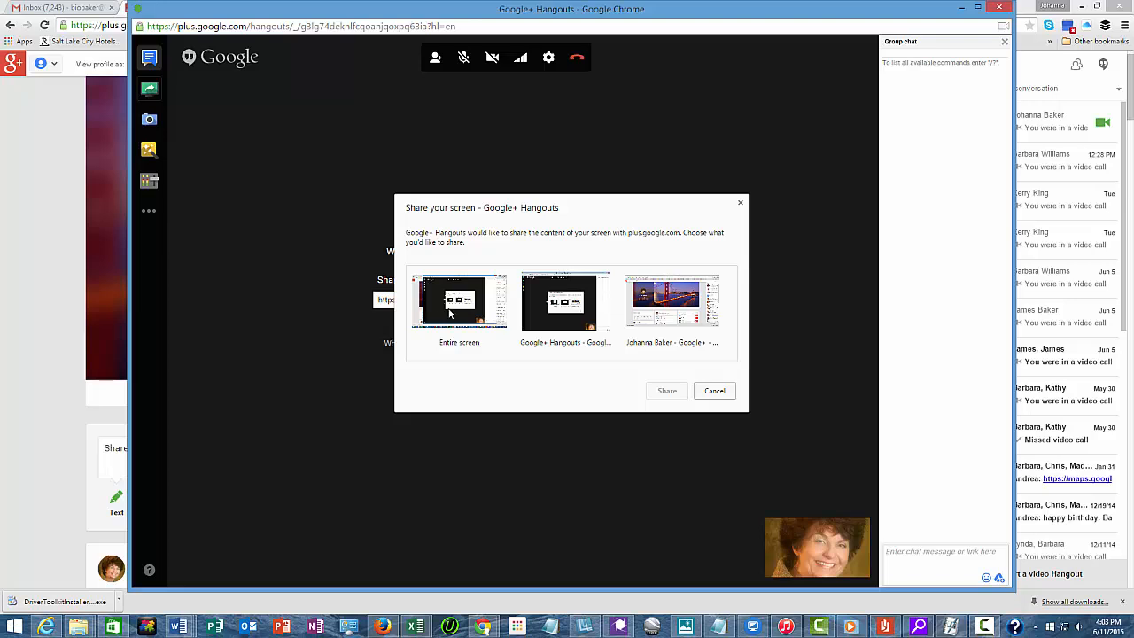
click(459, 305)
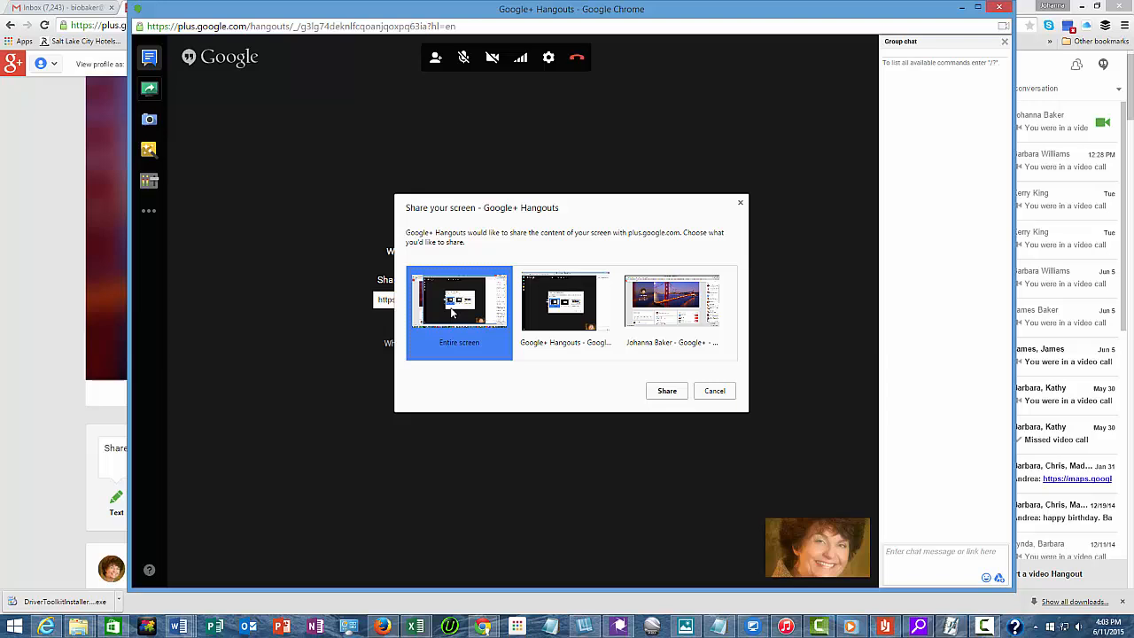
click(666, 392)
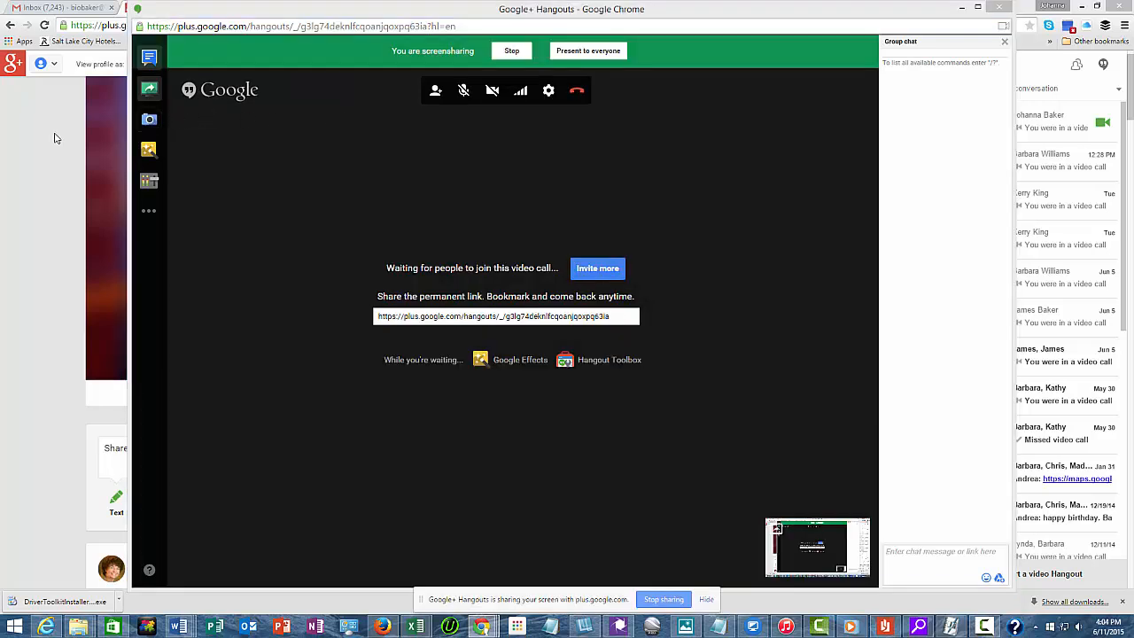
mouse_move(220, 149)
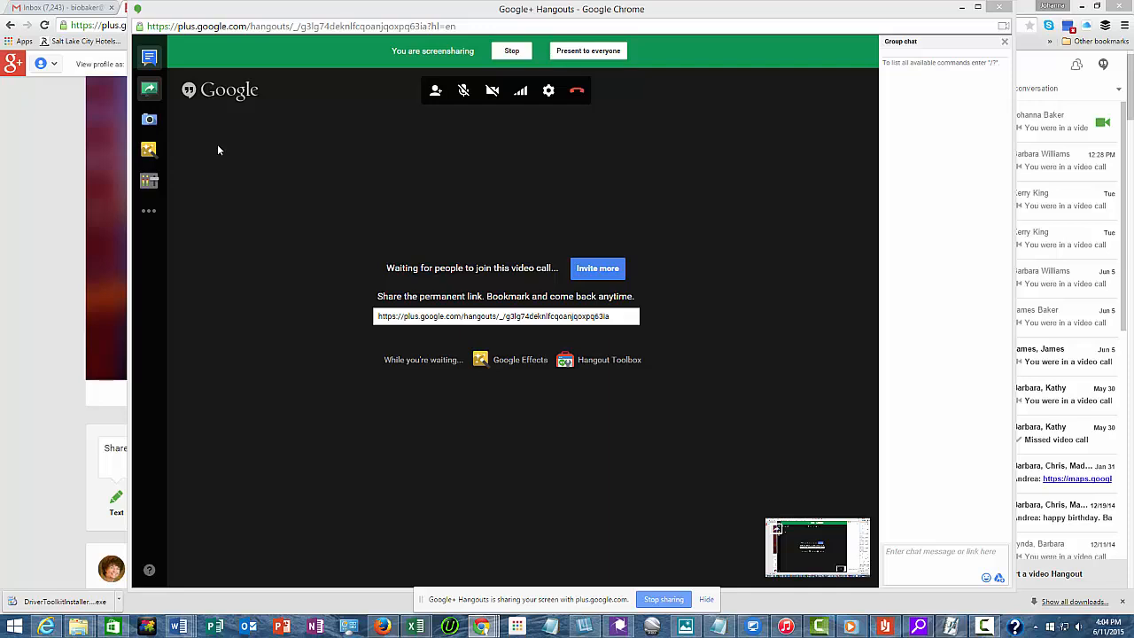
mouse_move(180, 122)
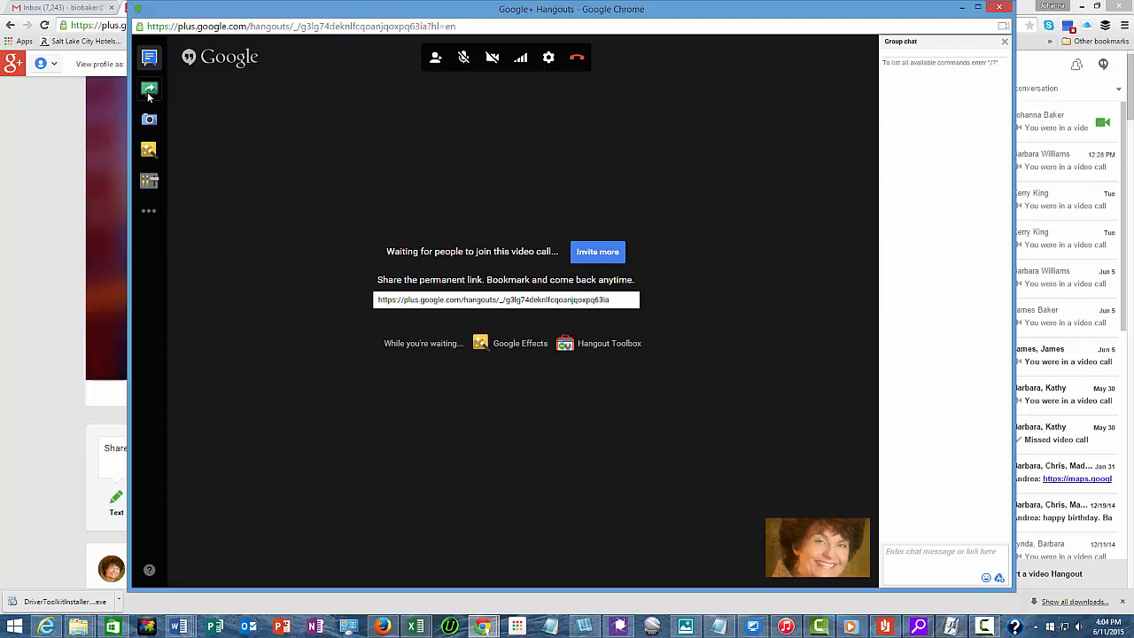
mouse_move(149, 120)
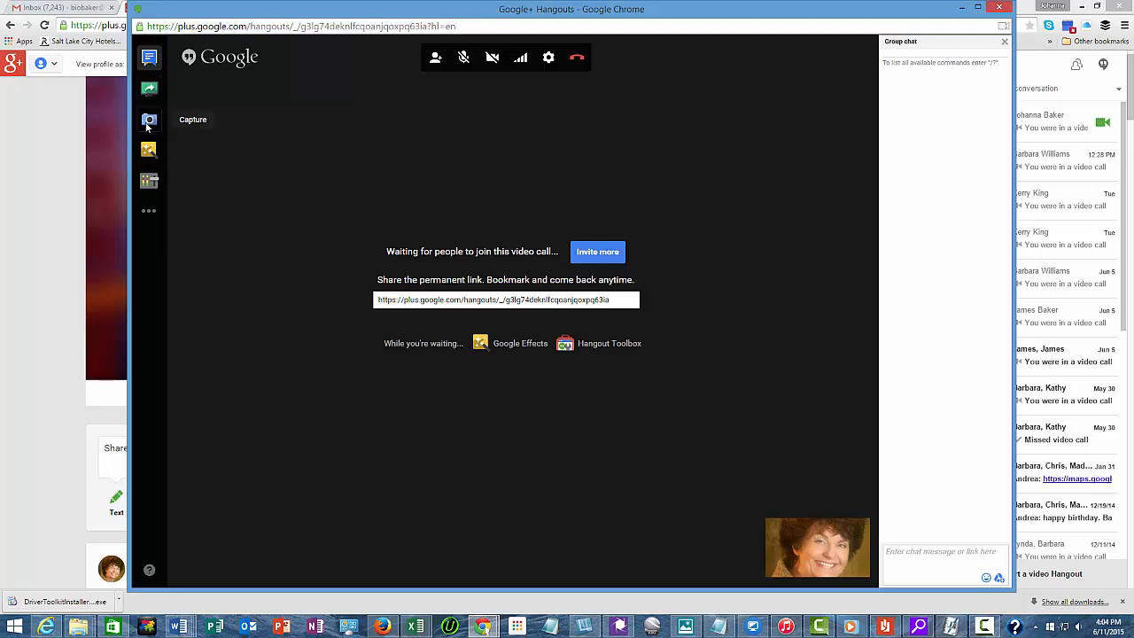
mouse_move(149, 149)
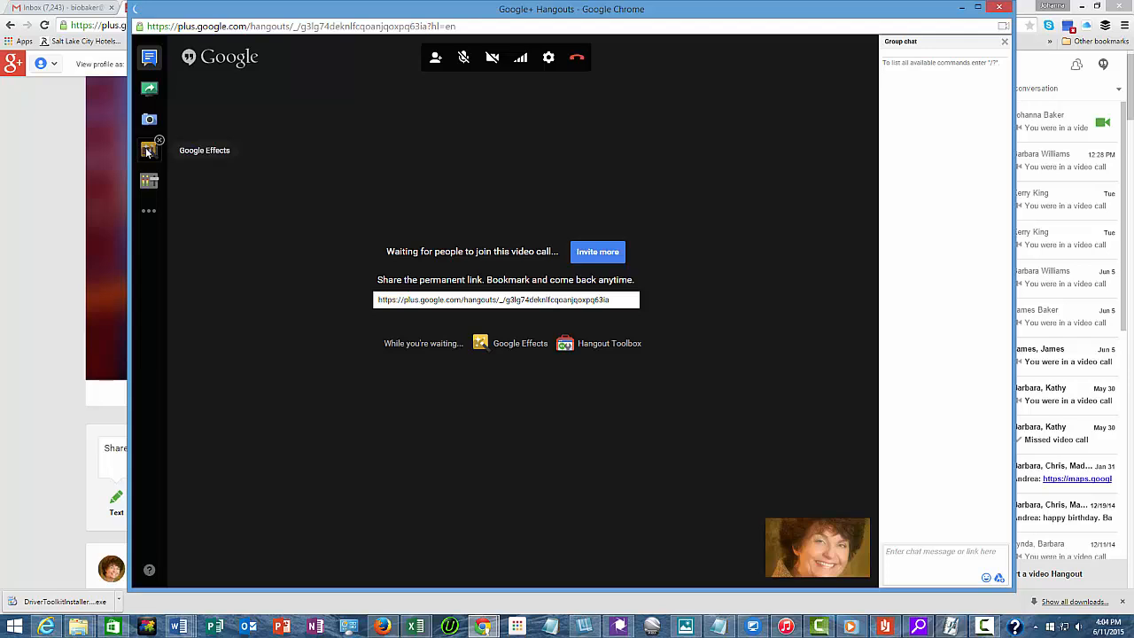
Check Google Effects, then try Control Room and dismiss its unavailable notice.
click(149, 149)
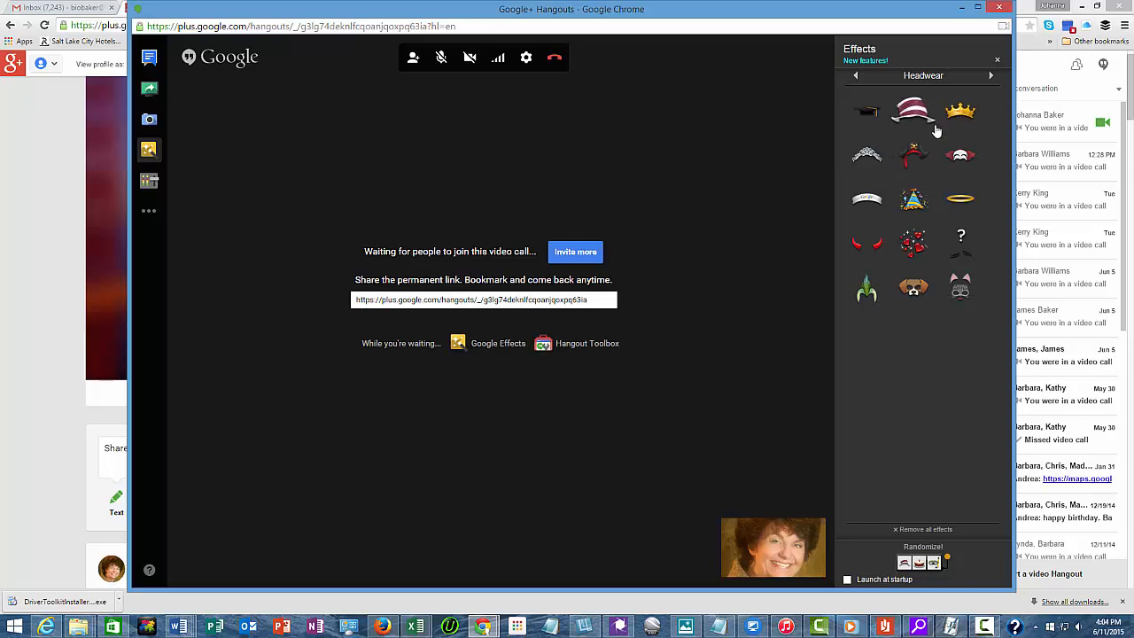
mouse_move(930, 132)
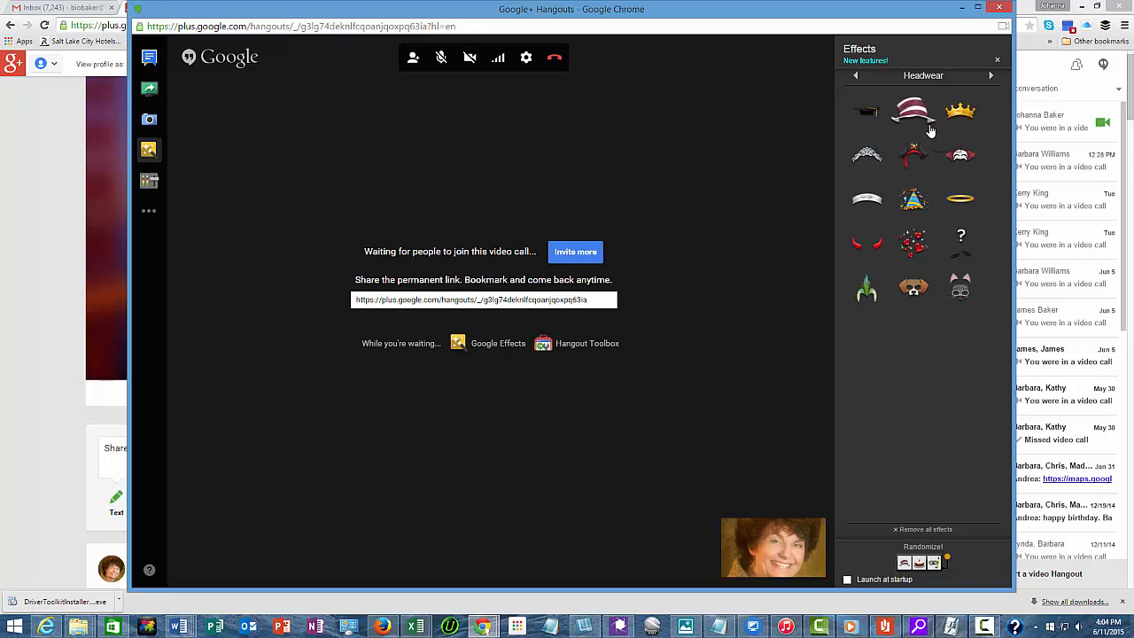
mouse_move(445, 178)
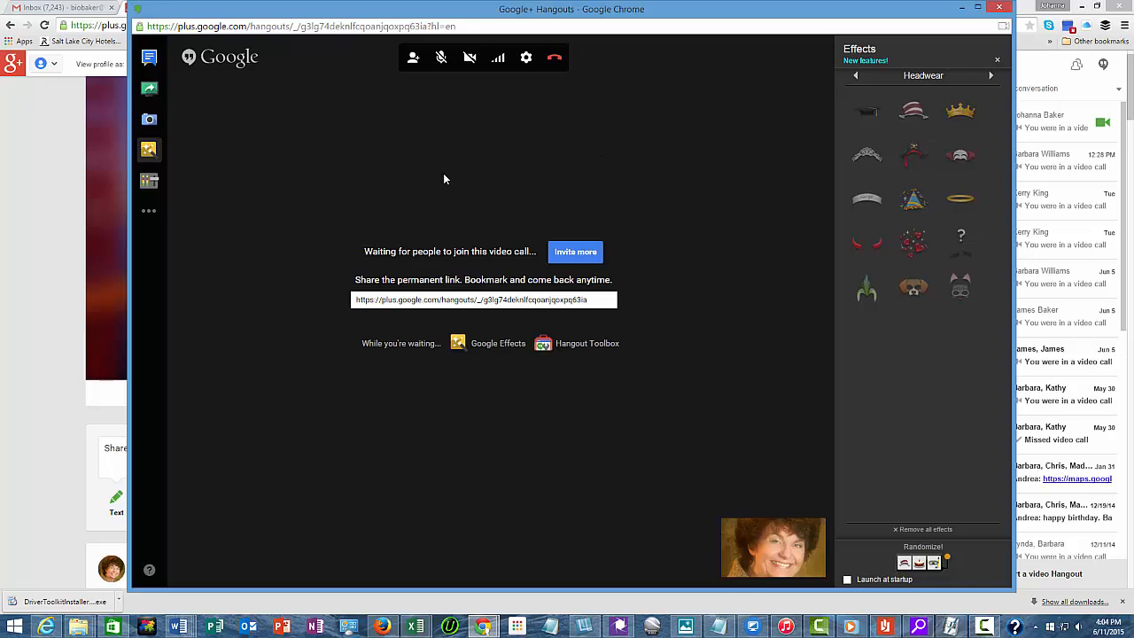
mouse_move(152, 149)
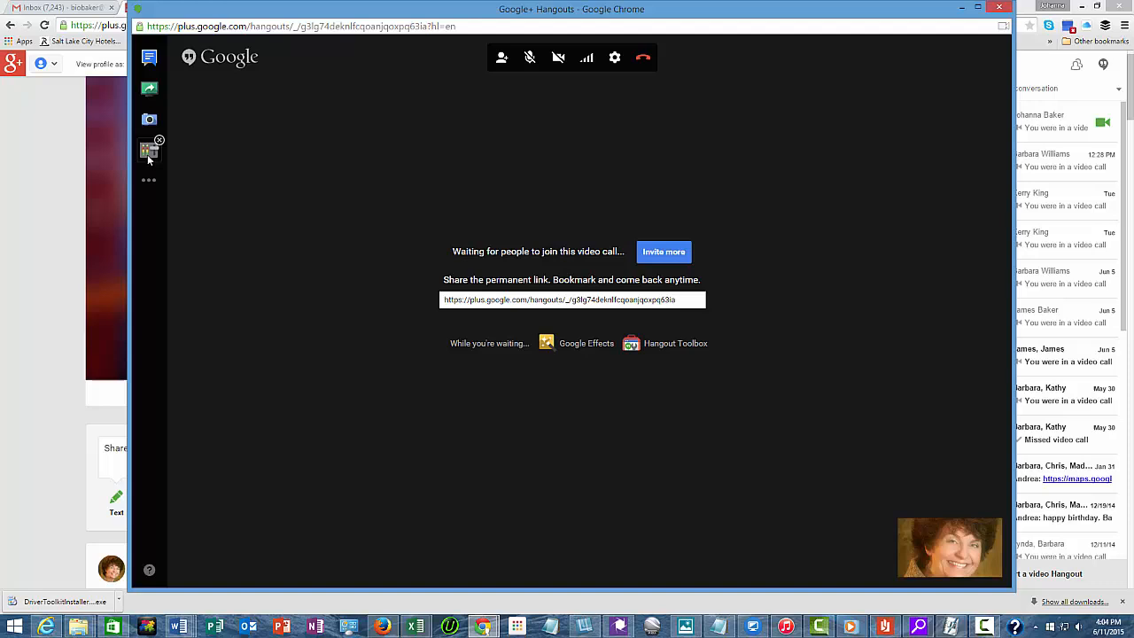
mouse_move(149, 148)
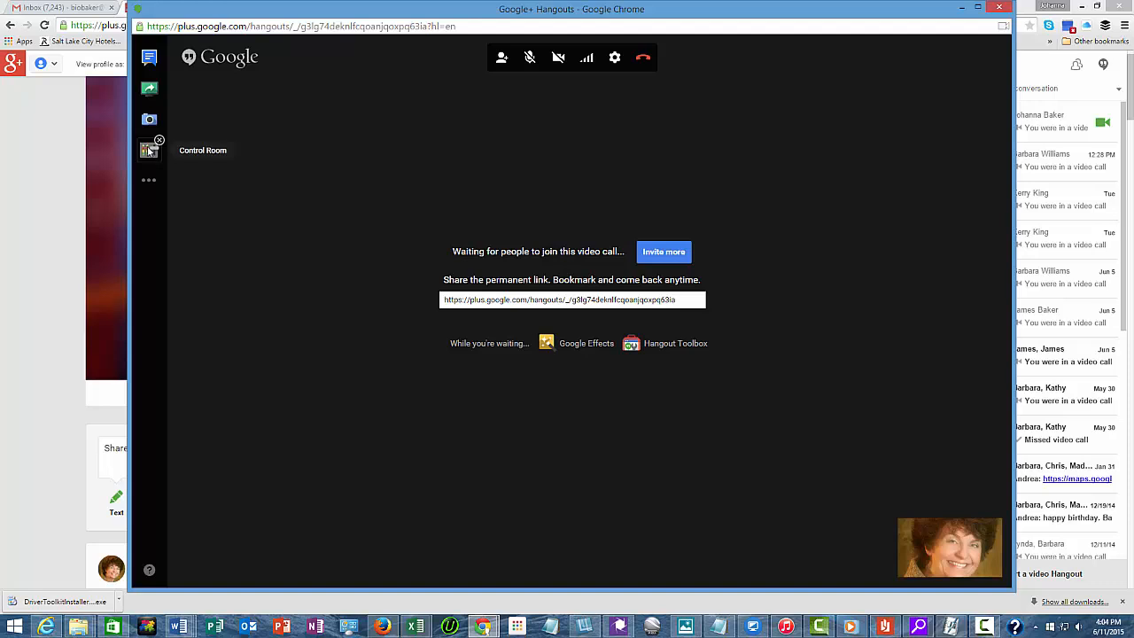
click(149, 149)
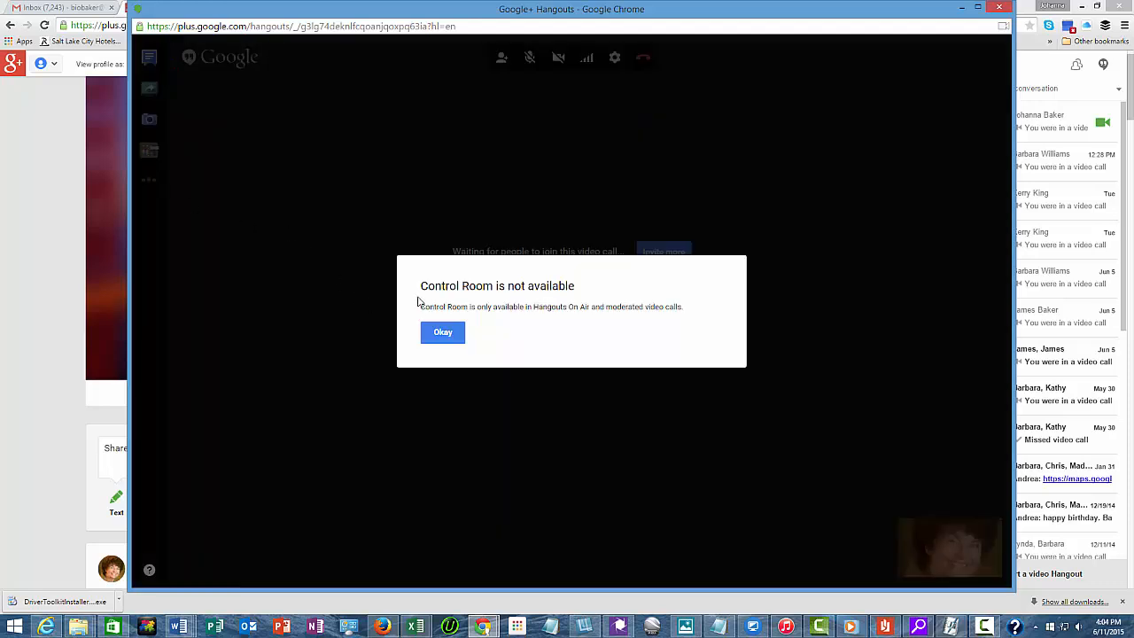
click(443, 333)
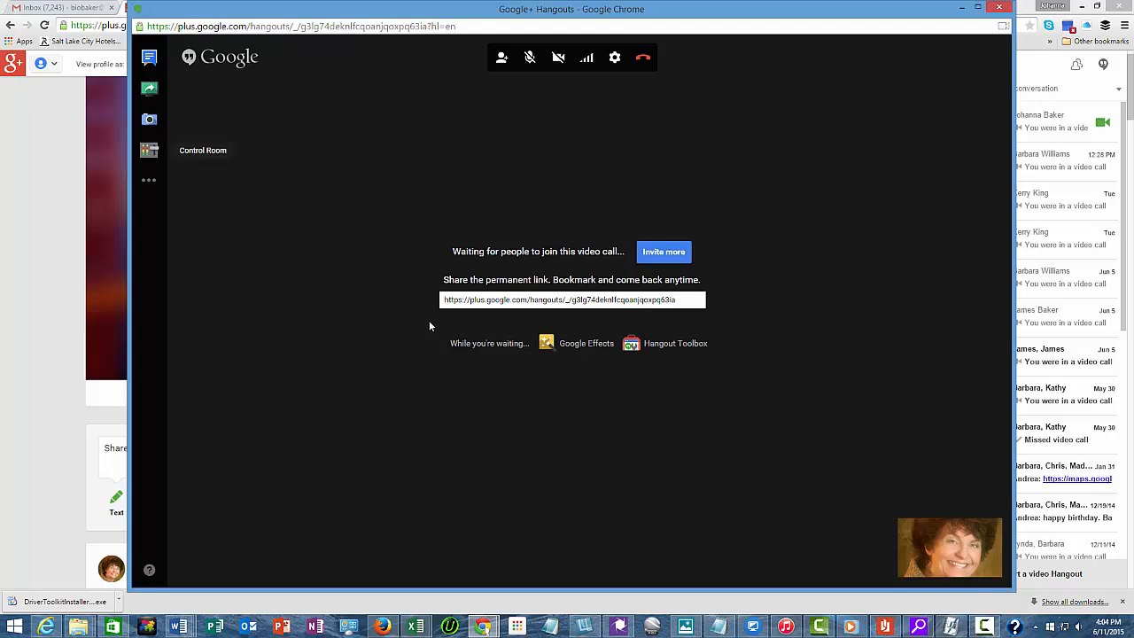
mouse_move(418, 320)
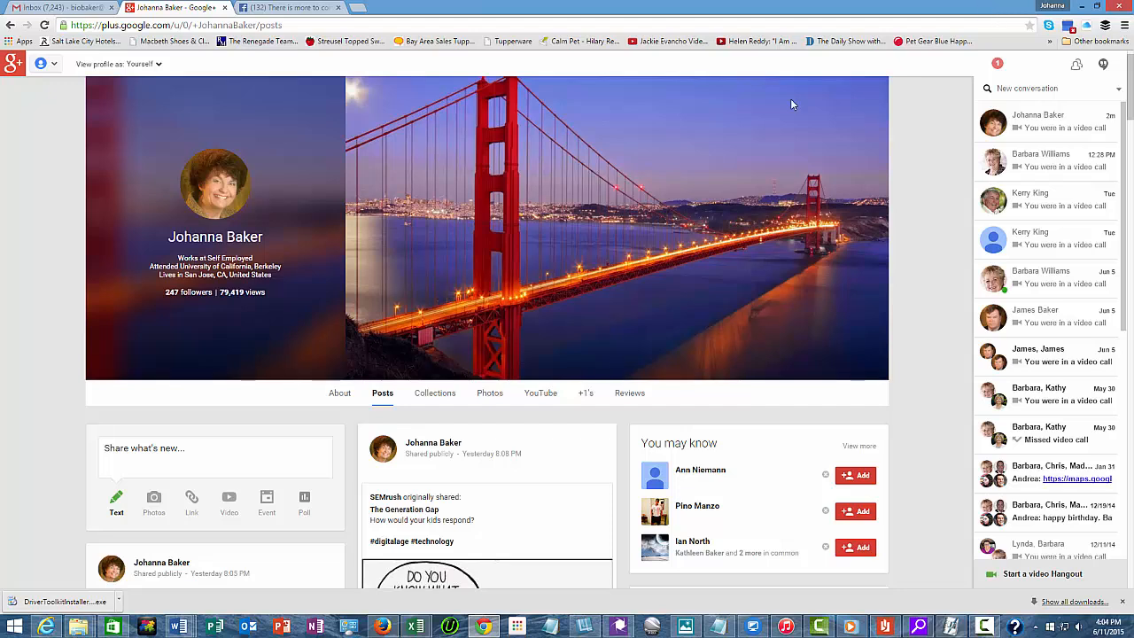
Navigate via the Google+ menu to Hangouts and show the Hangouts On Air page.
click(14, 62)
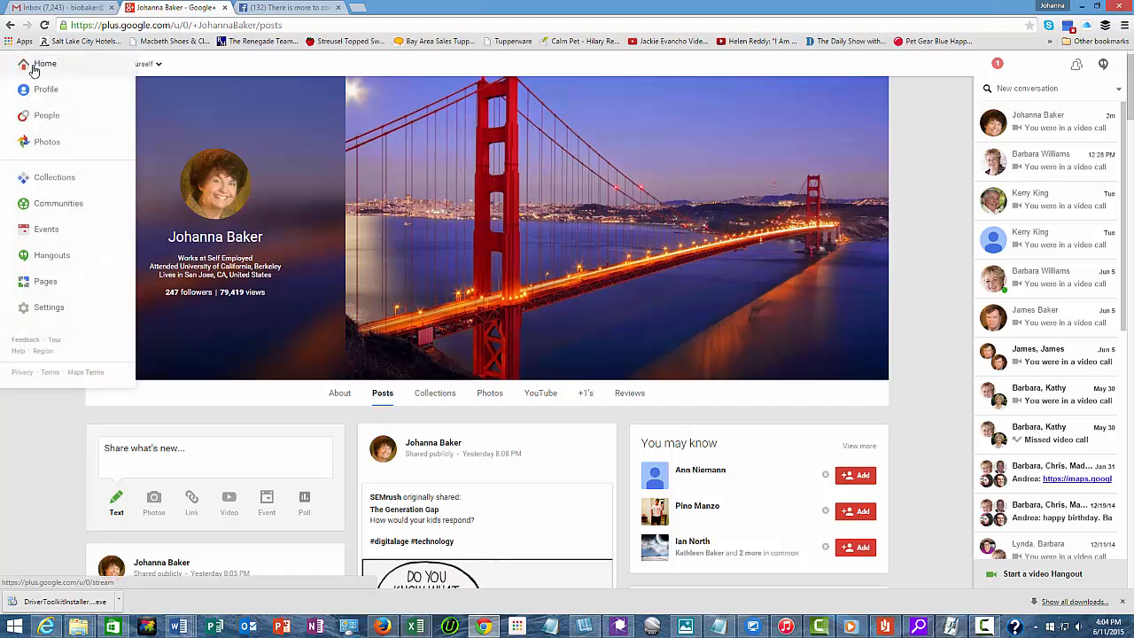
click(23, 64)
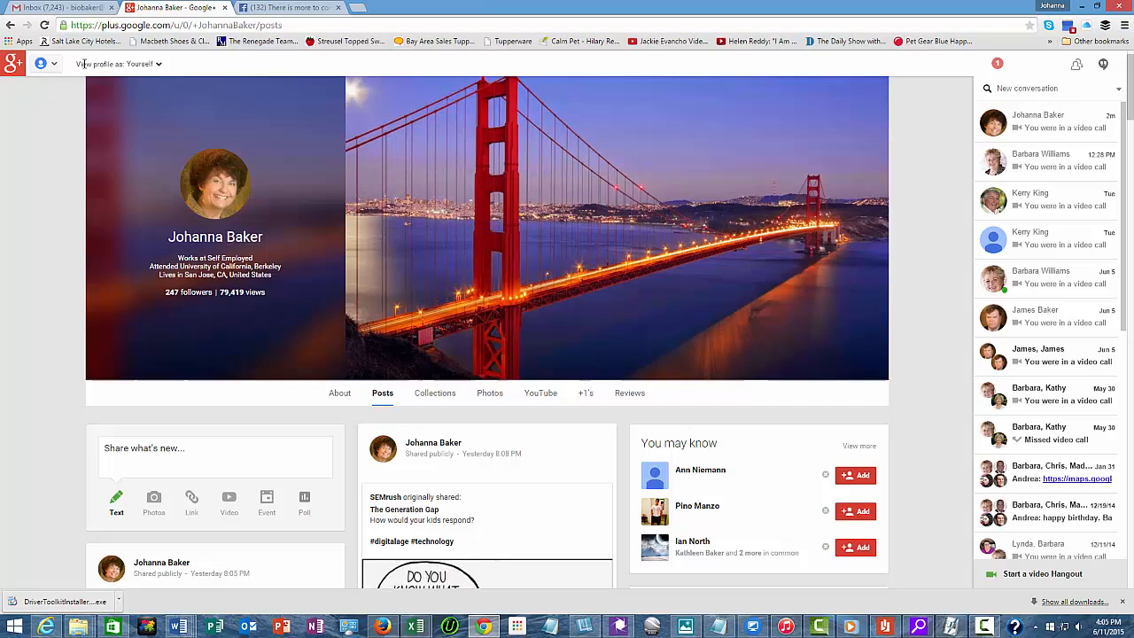
click(43, 64)
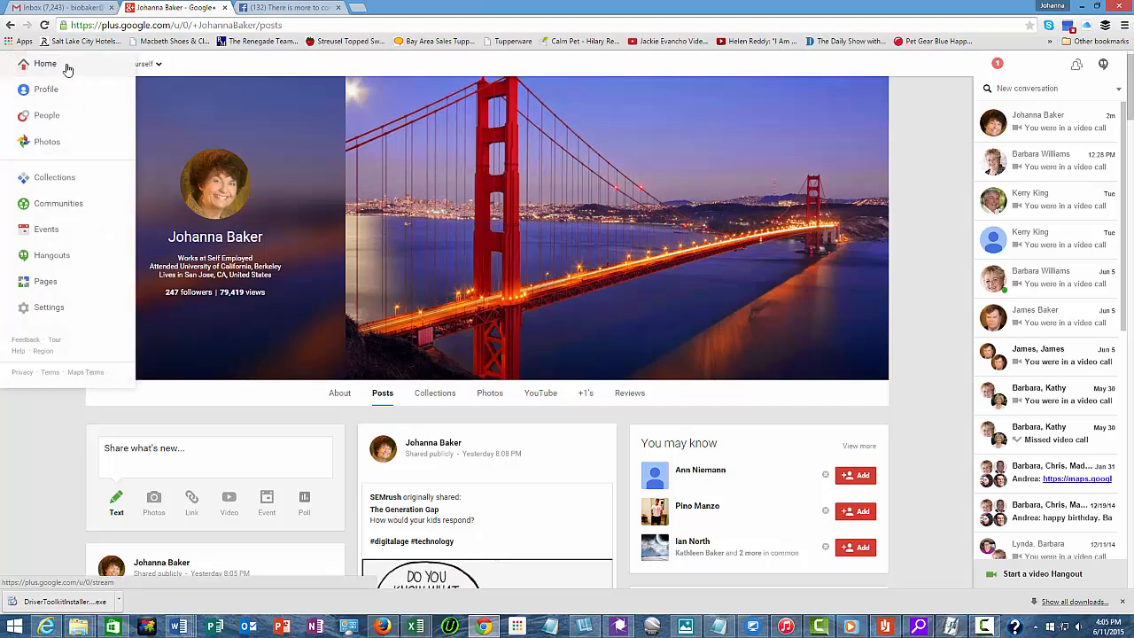
mouse_move(54, 67)
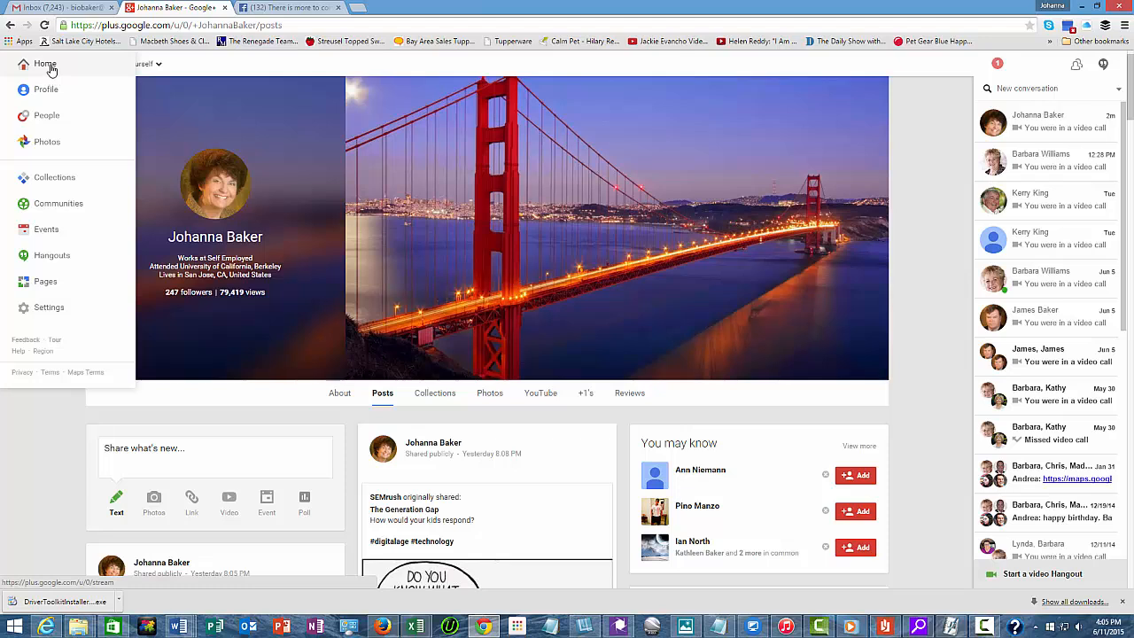
mouse_move(46, 89)
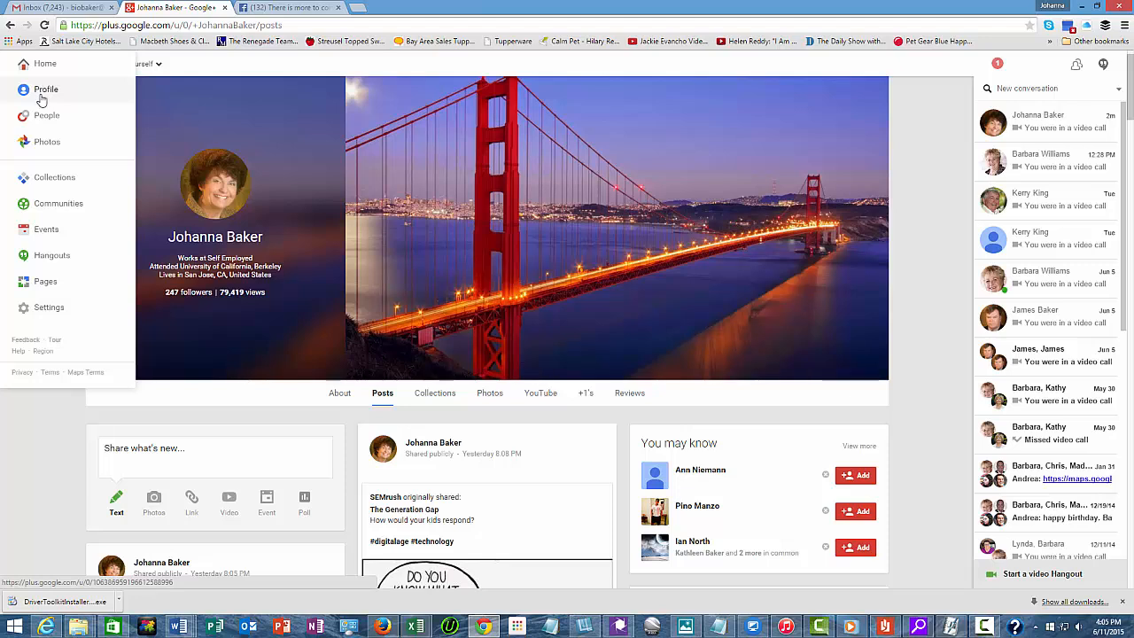
mouse_move(46, 245)
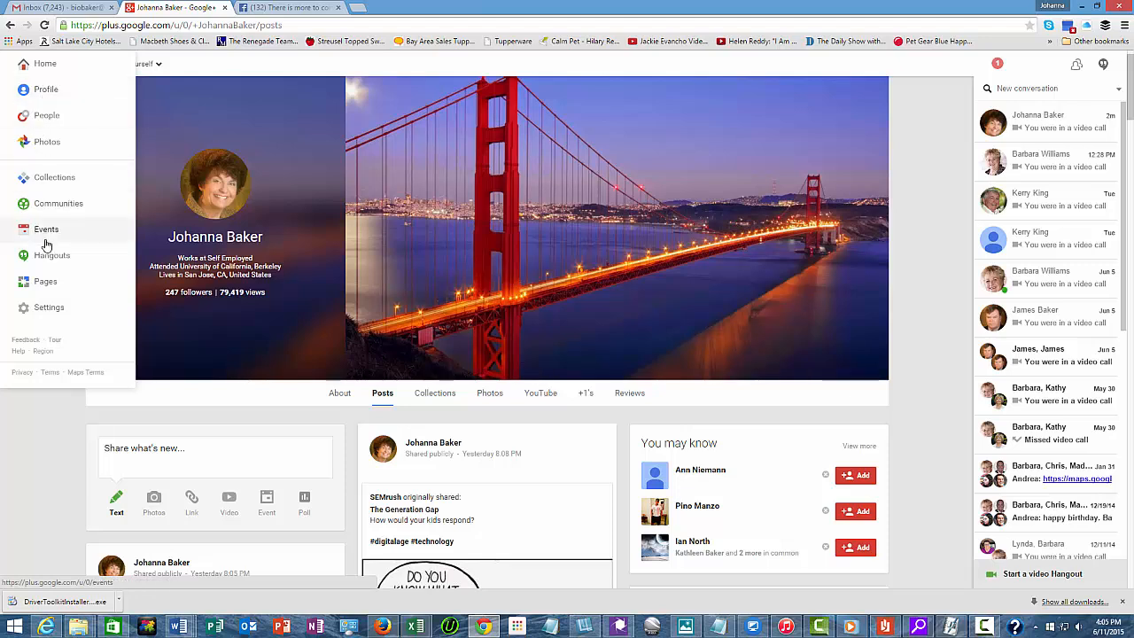
click(52, 255)
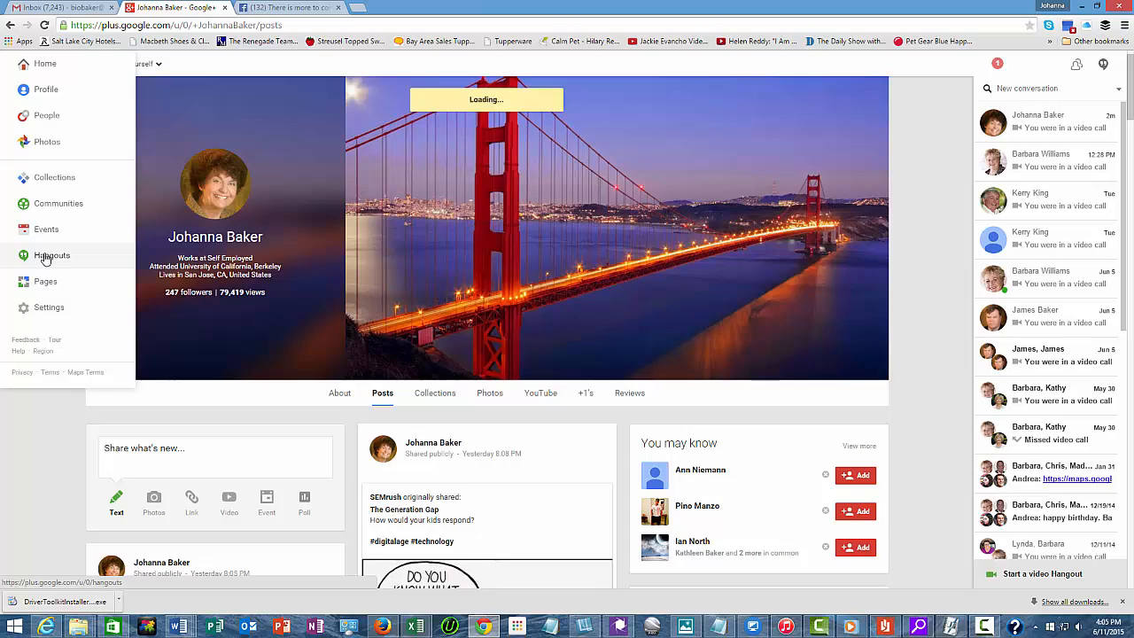
click(53, 255)
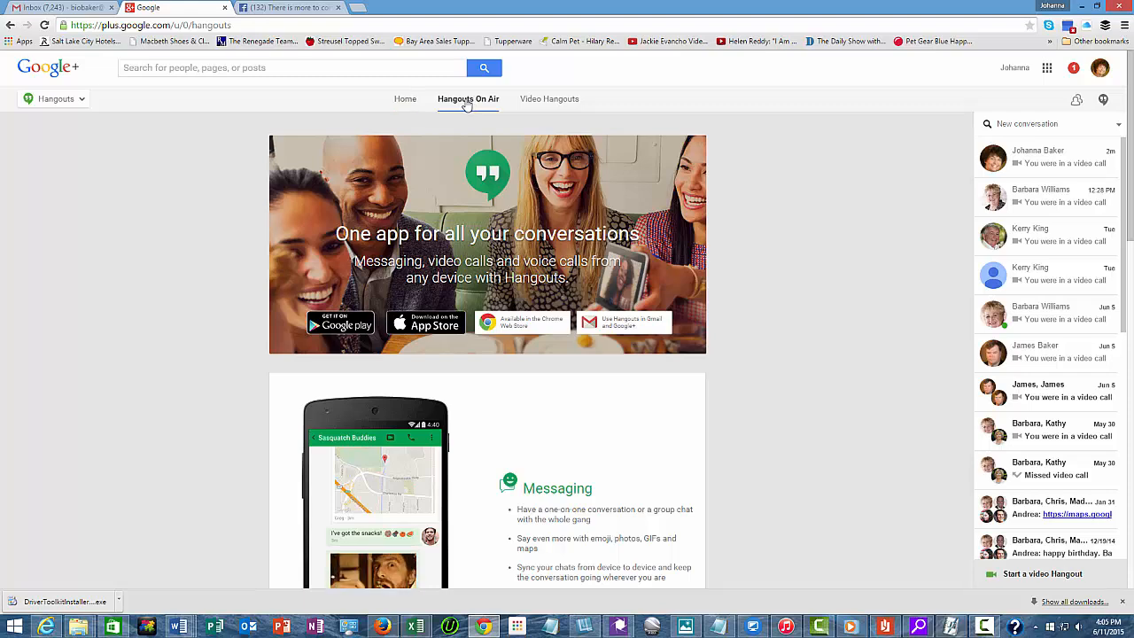
click(468, 99)
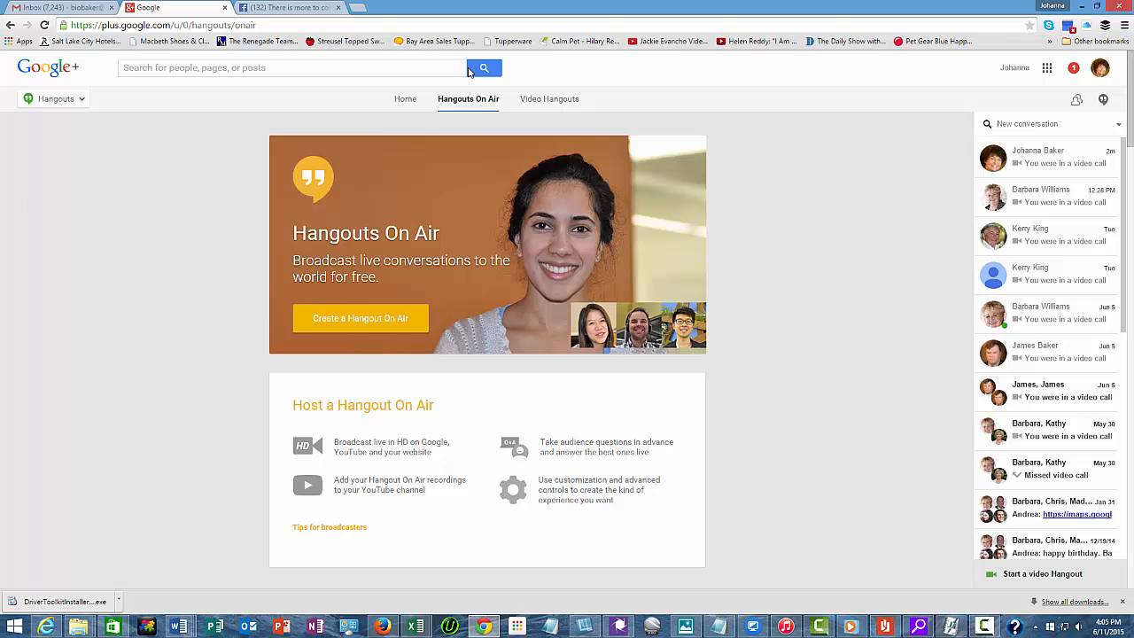
mouse_move(336, 323)
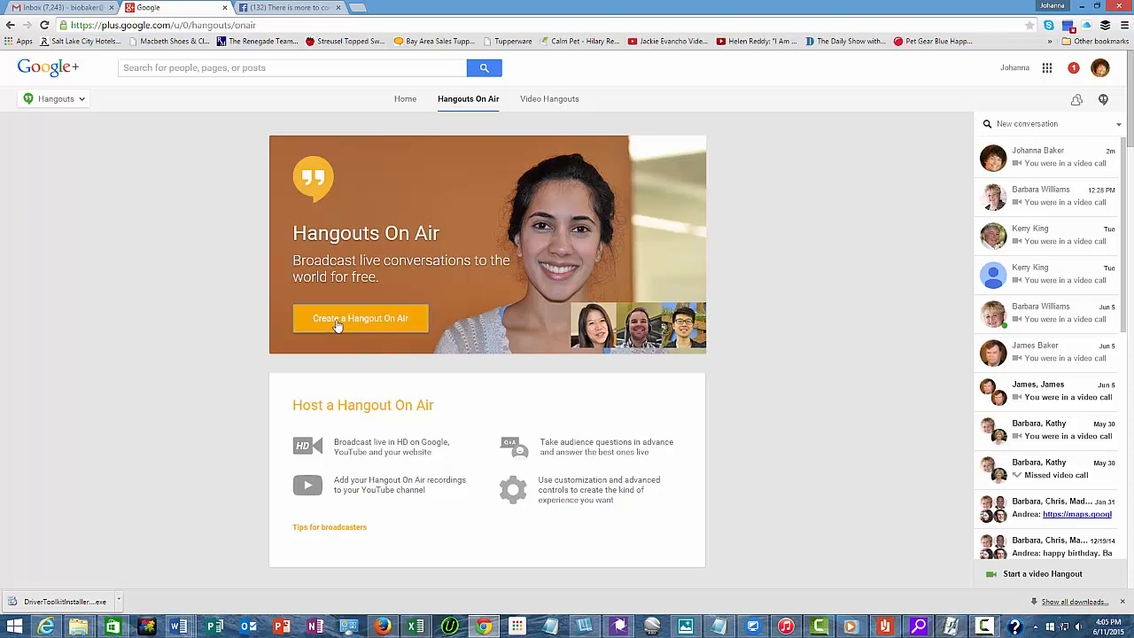
Begin a new Hangout On Air with name 'Test' and description 'Test'.
click(360, 319)
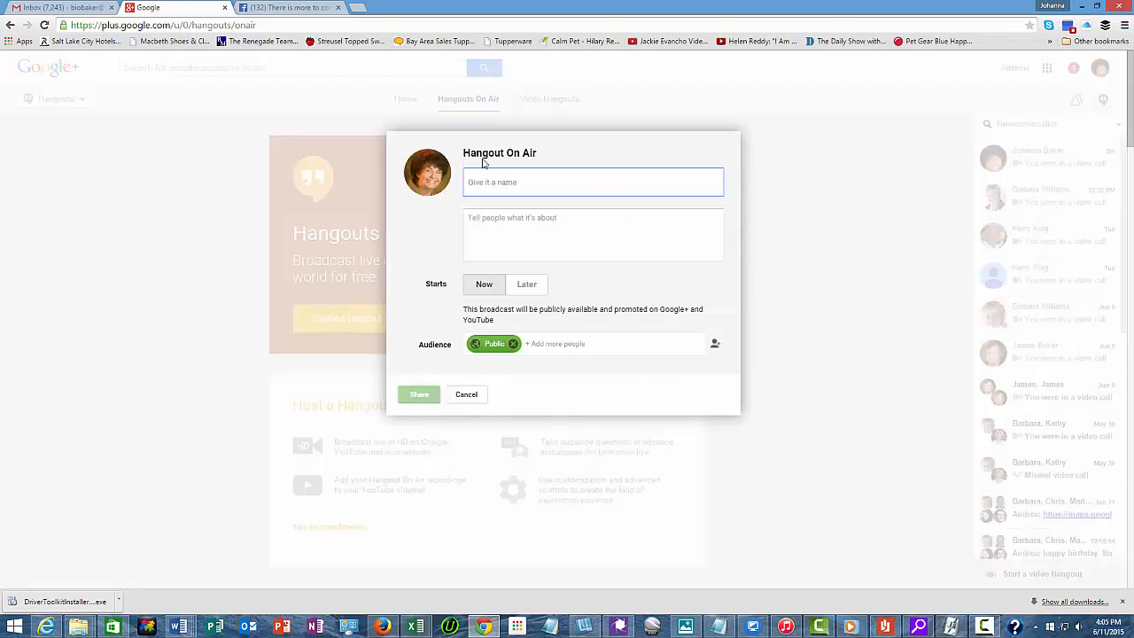
text(T)
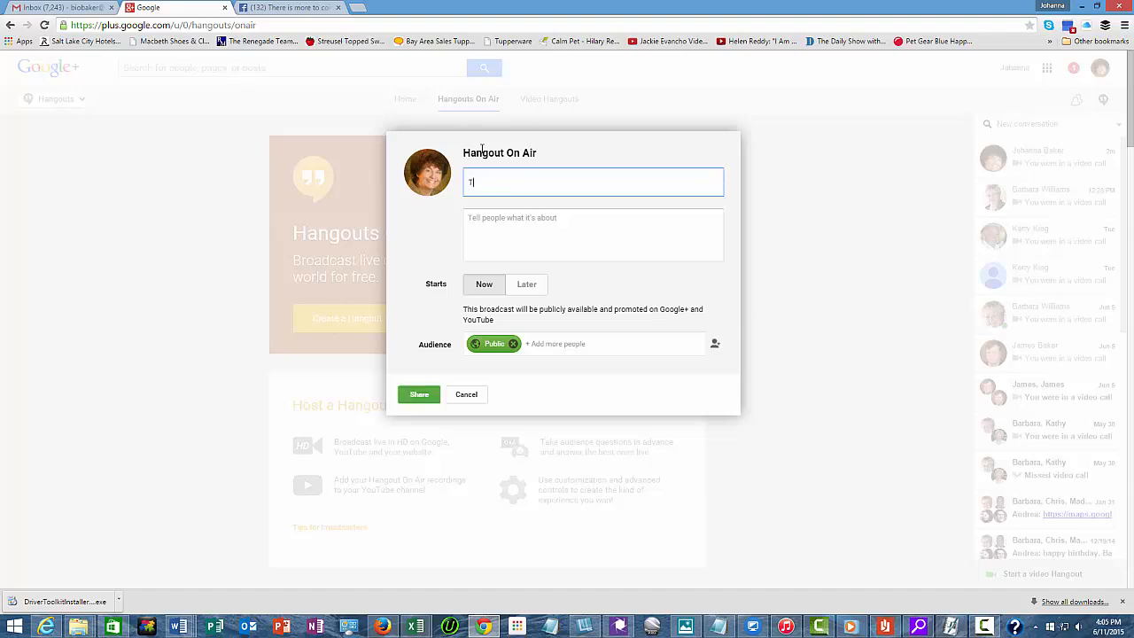
text(est)
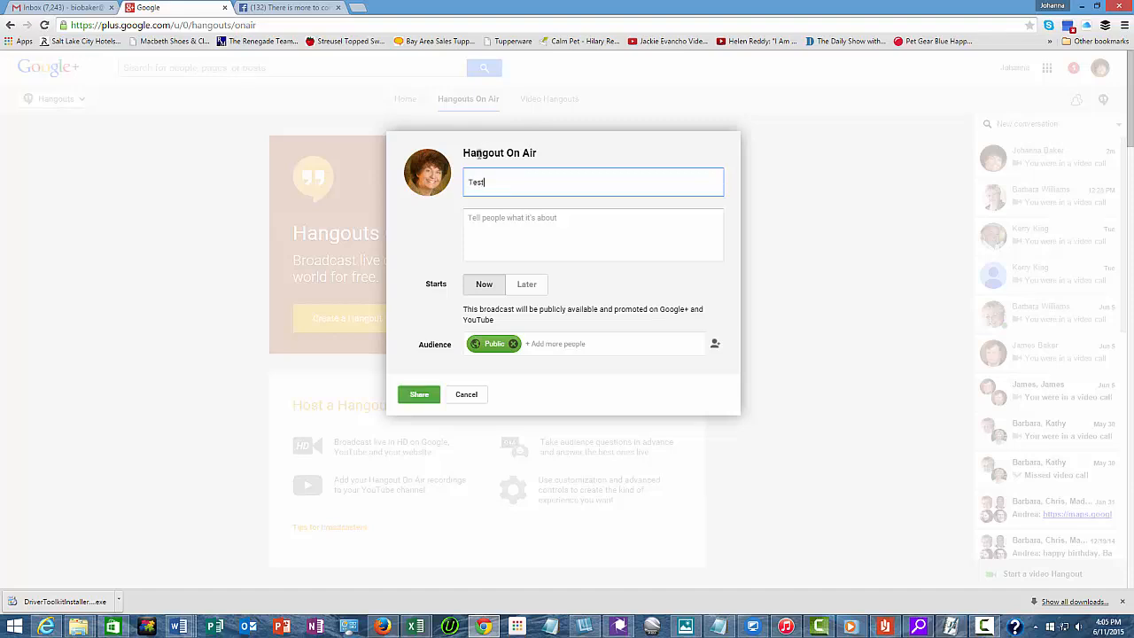
click(592, 233)
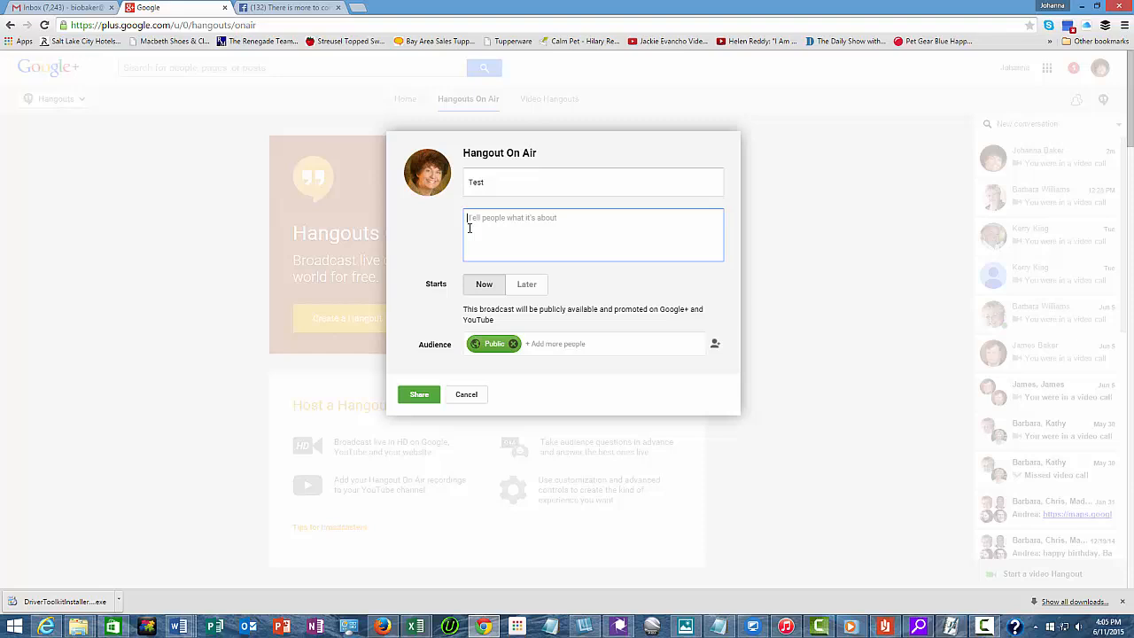
text(Test)
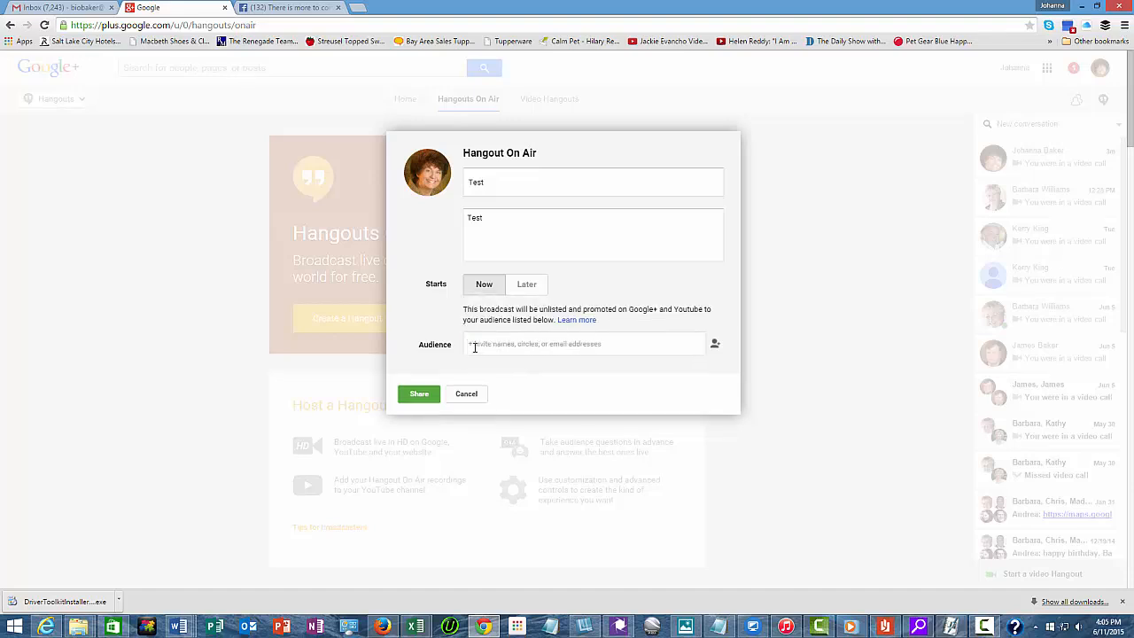
Share the event with contact Johanna only, scheduled for later, and create it.
text(J)
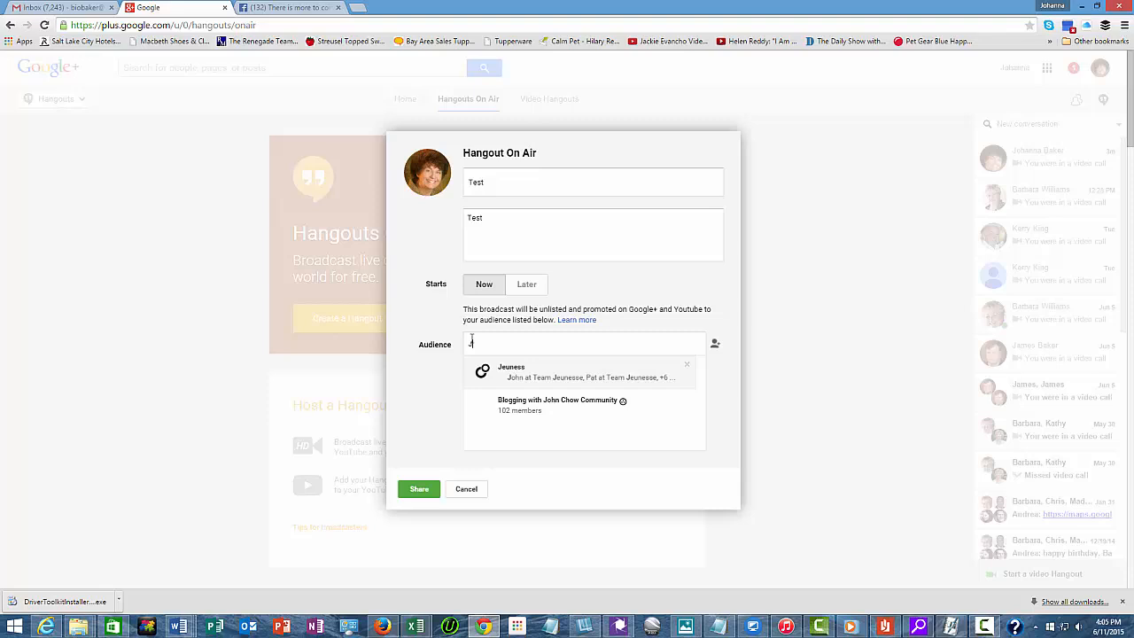
text(ohanna)
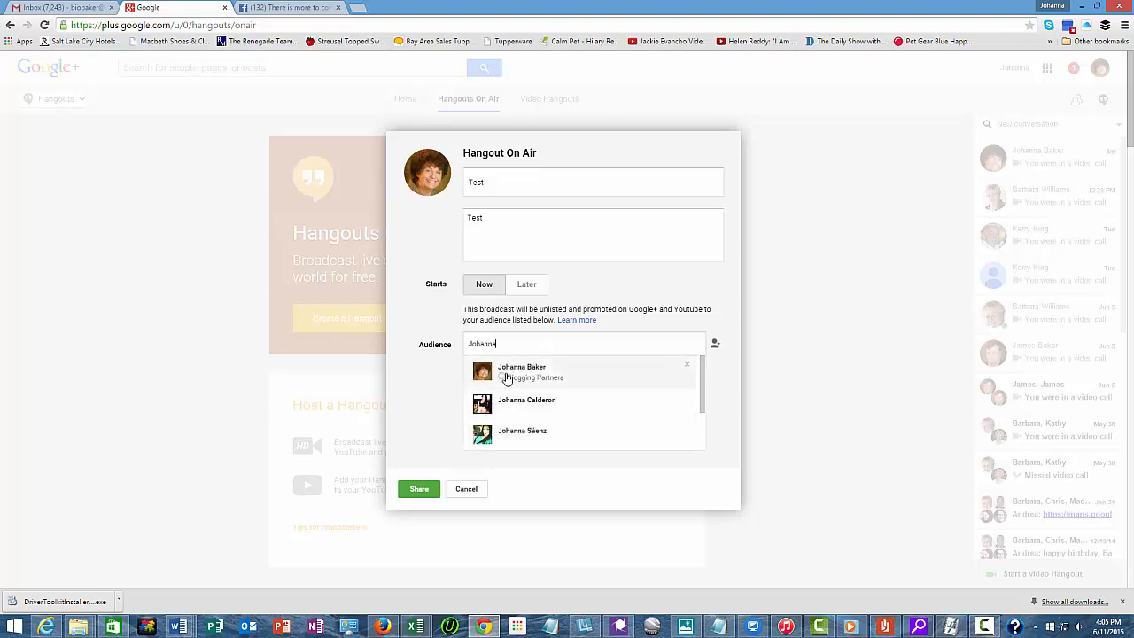
click(521, 371)
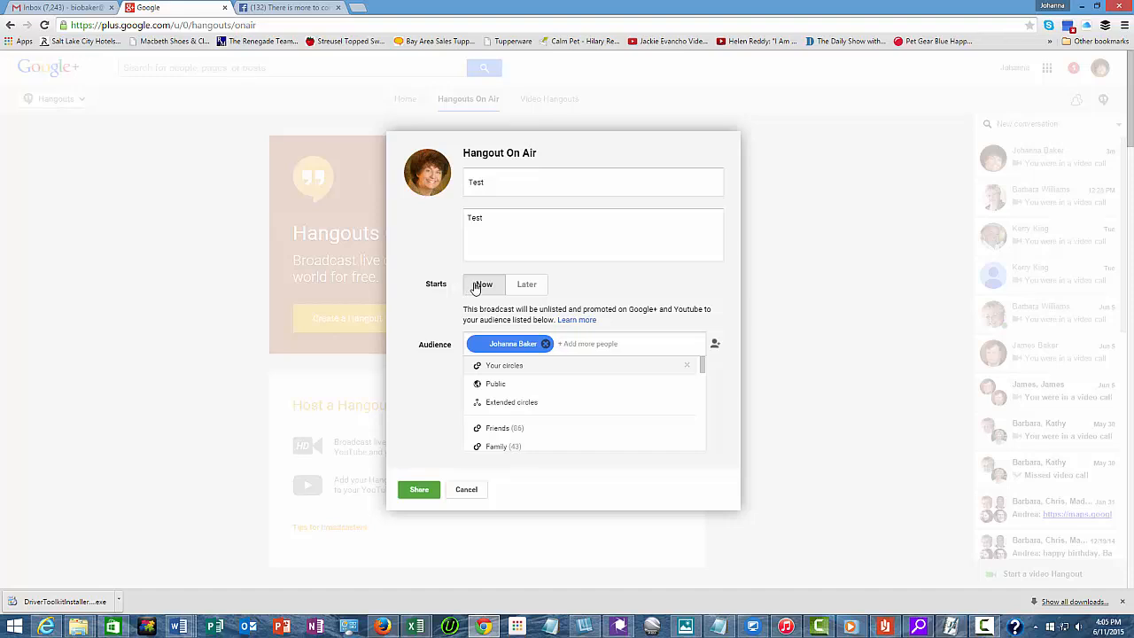
click(526, 284)
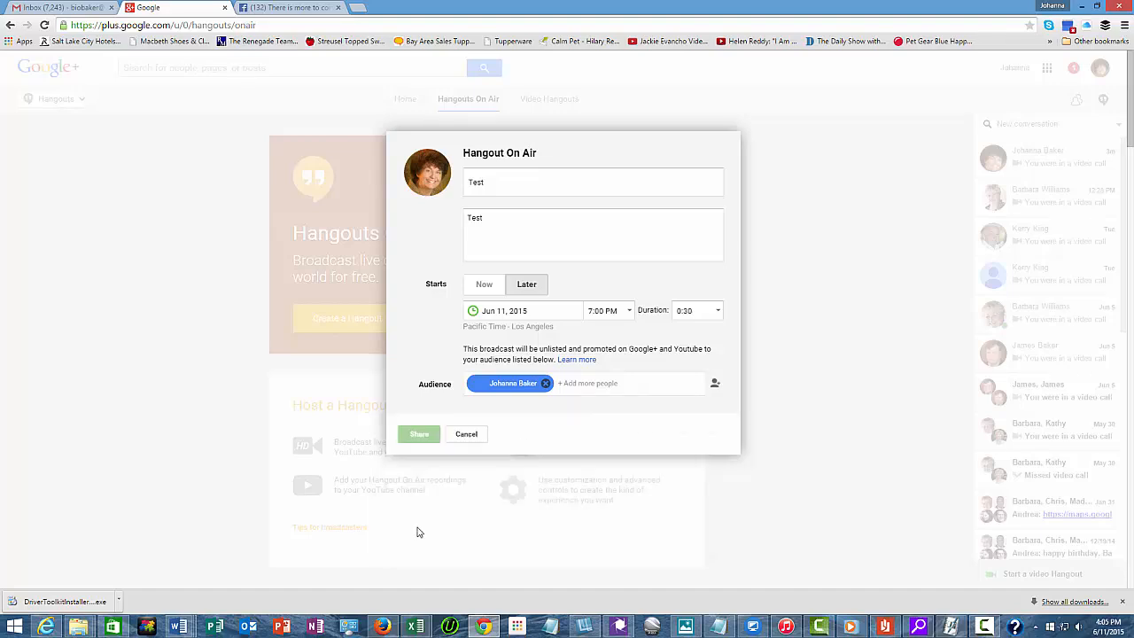
click(418, 434)
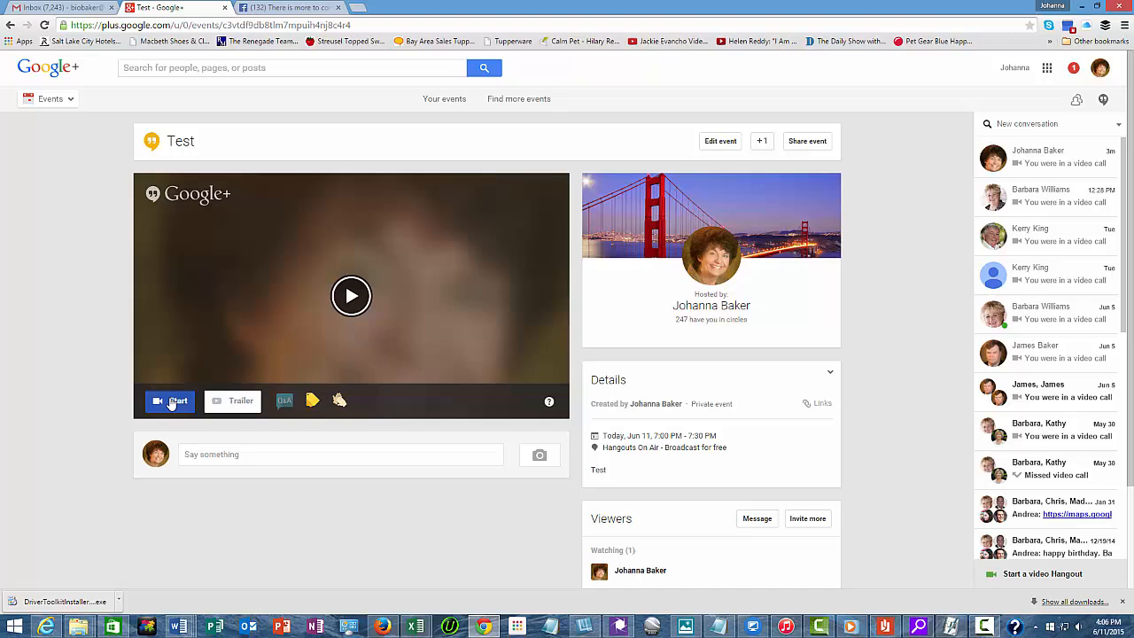
Launch the Test event's hangout so the call window offers to invite guests.
click(170, 400)
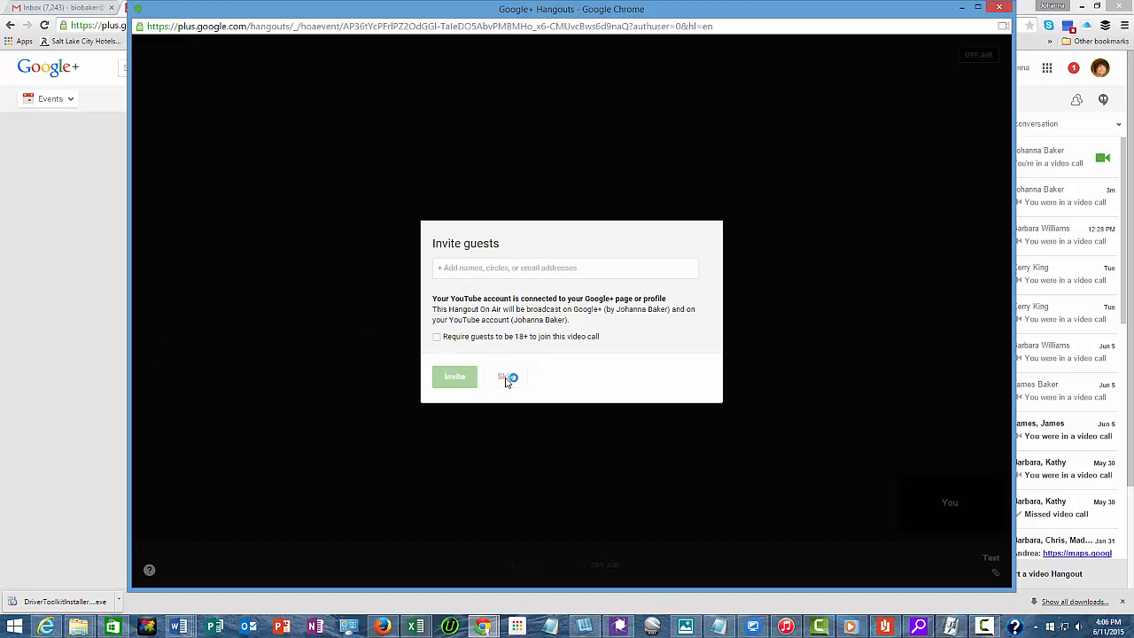
Skip inviting guests and enter the off-air call with the Hangout Toolbox.
click(504, 377)
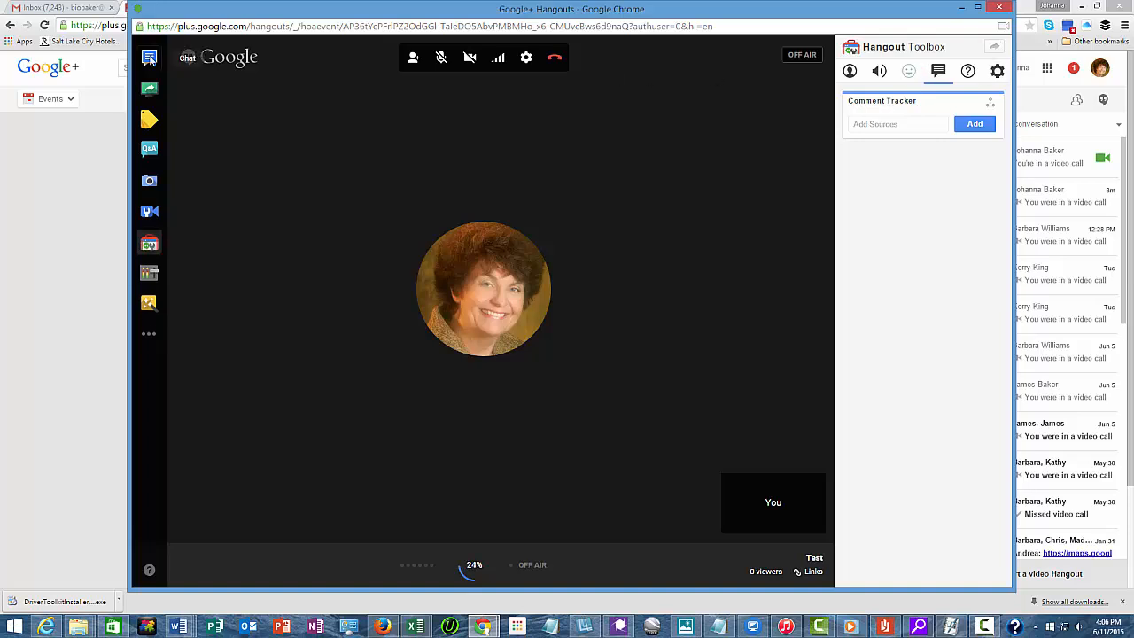
mouse_move(149, 120)
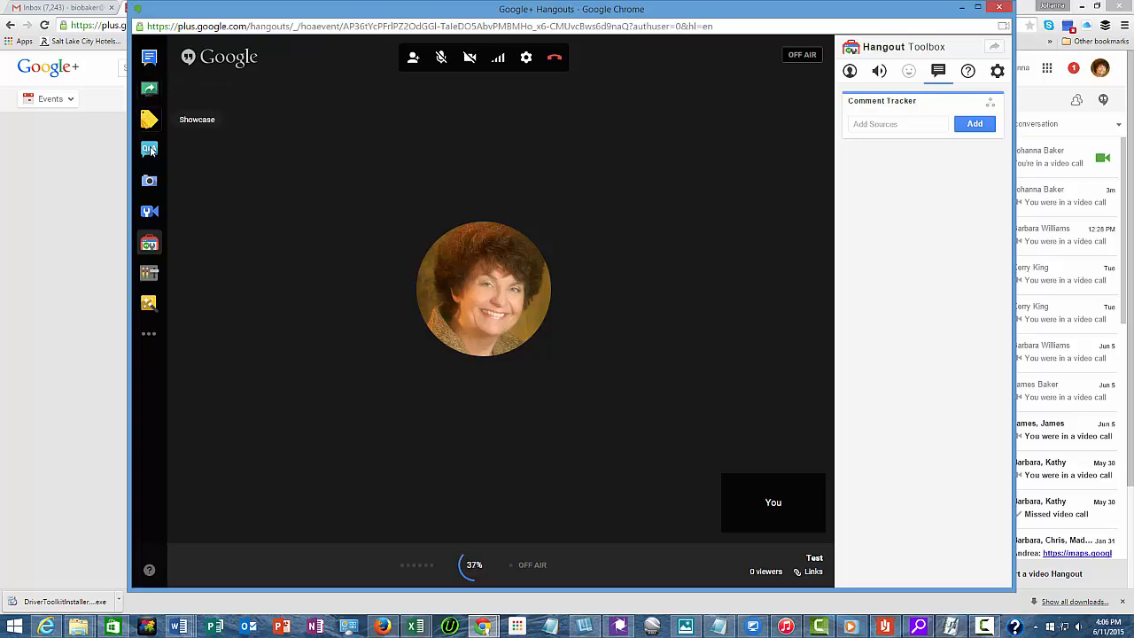
mouse_move(148, 181)
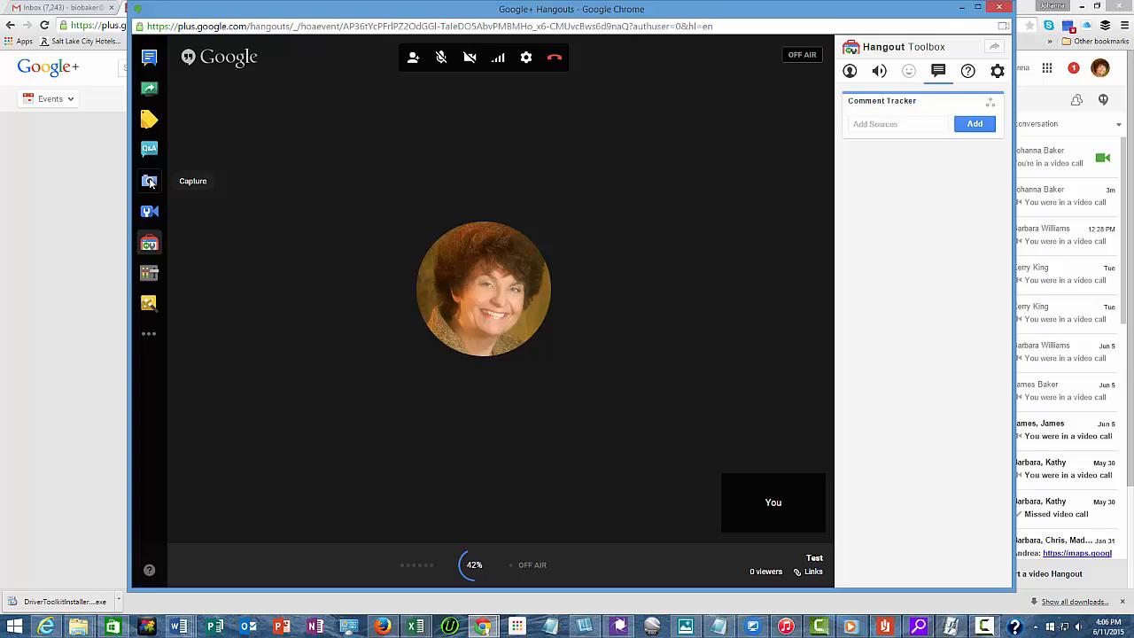
mouse_move(149, 211)
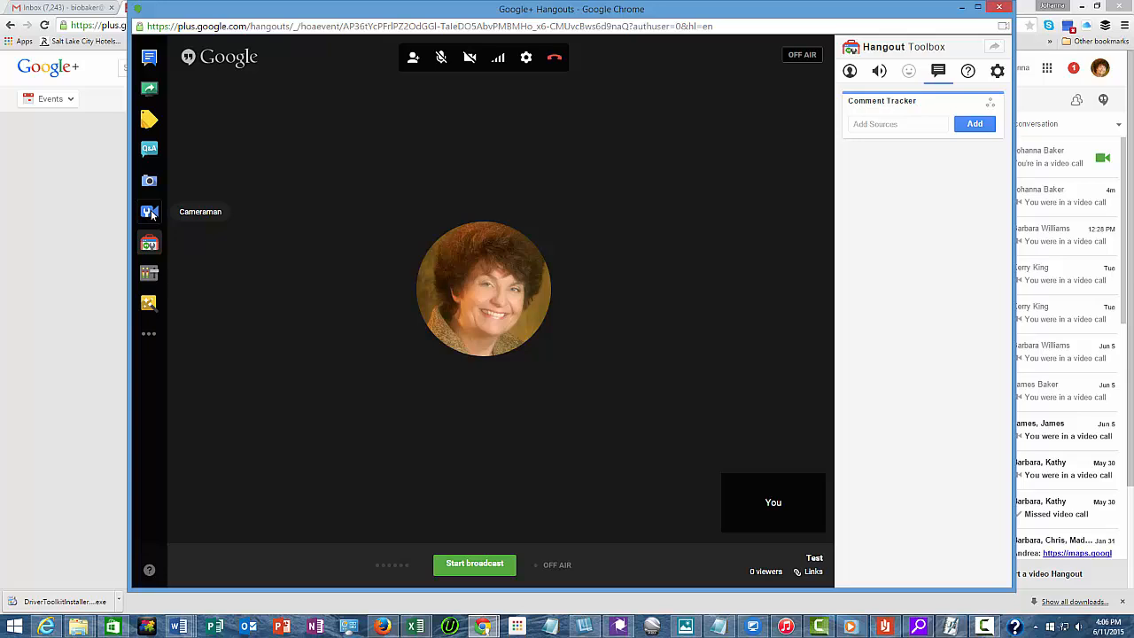
mouse_move(475, 557)
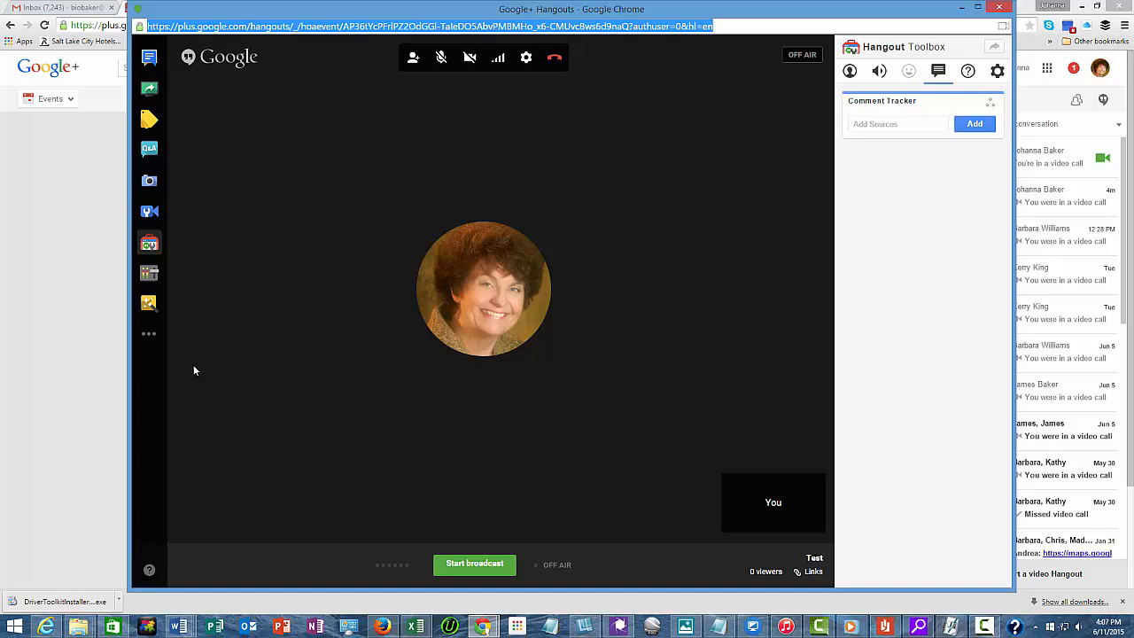
mouse_move(673, 537)
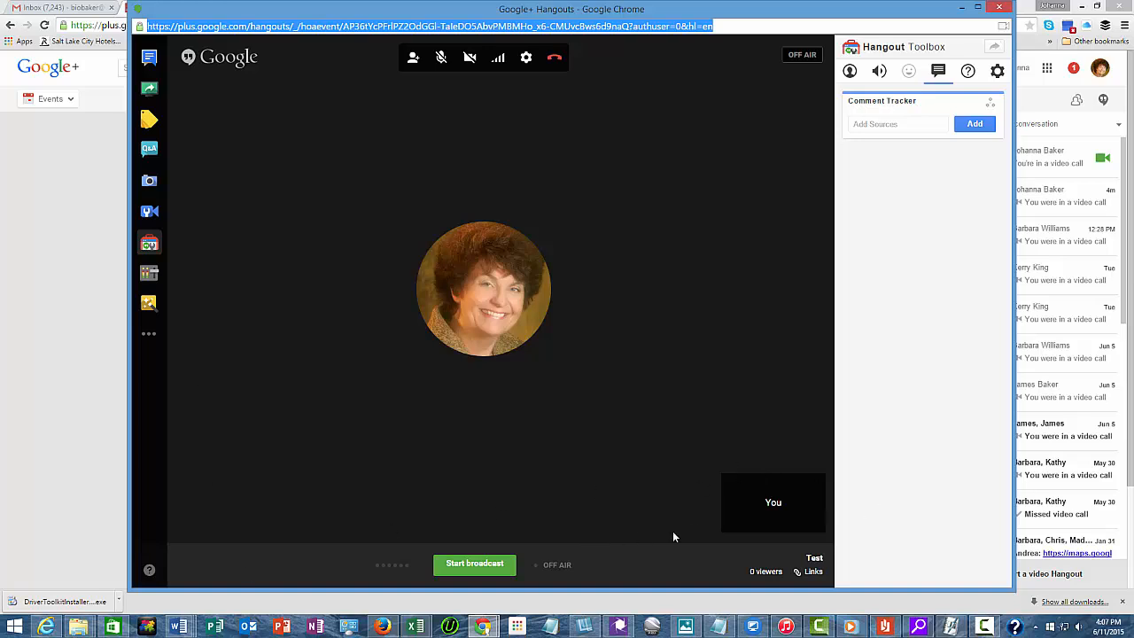
mouse_move(787, 571)
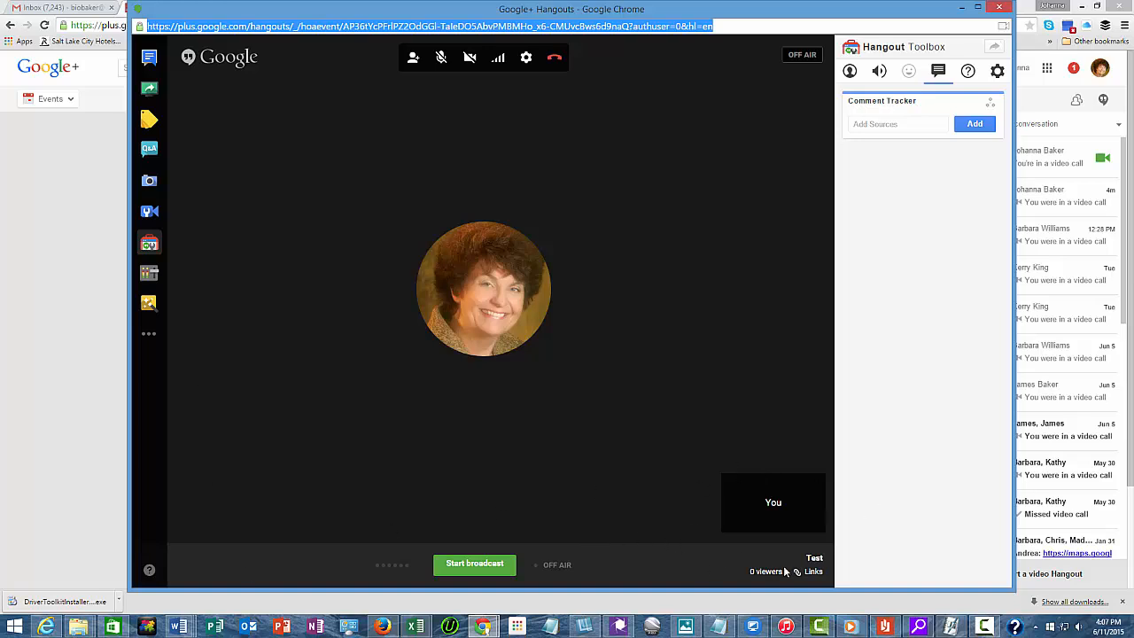
mouse_move(812, 574)
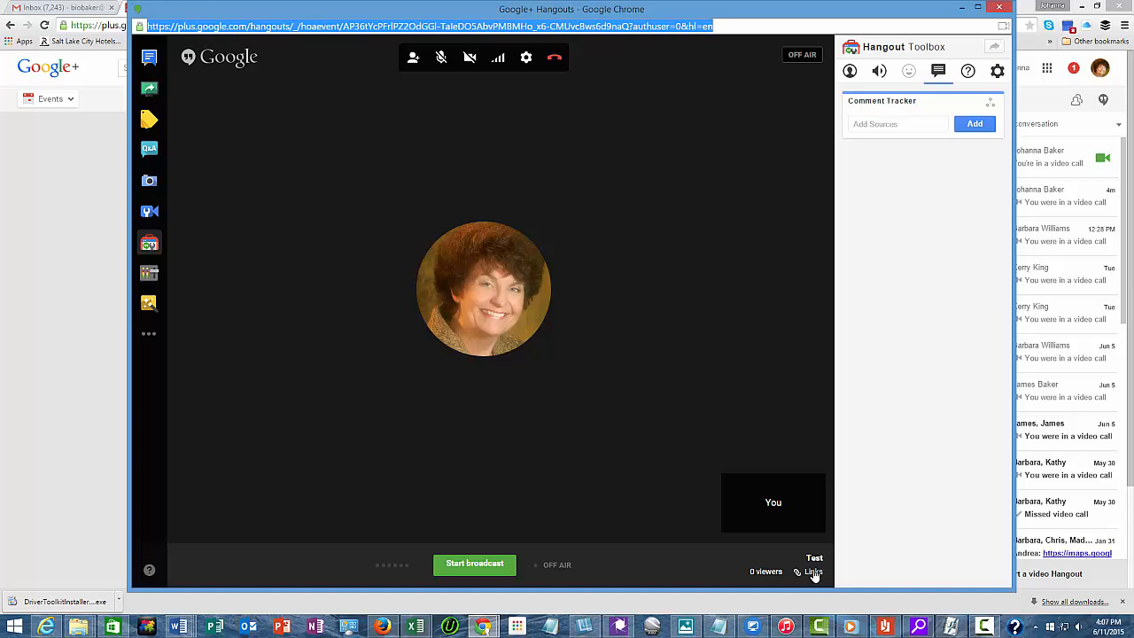
click(814, 571)
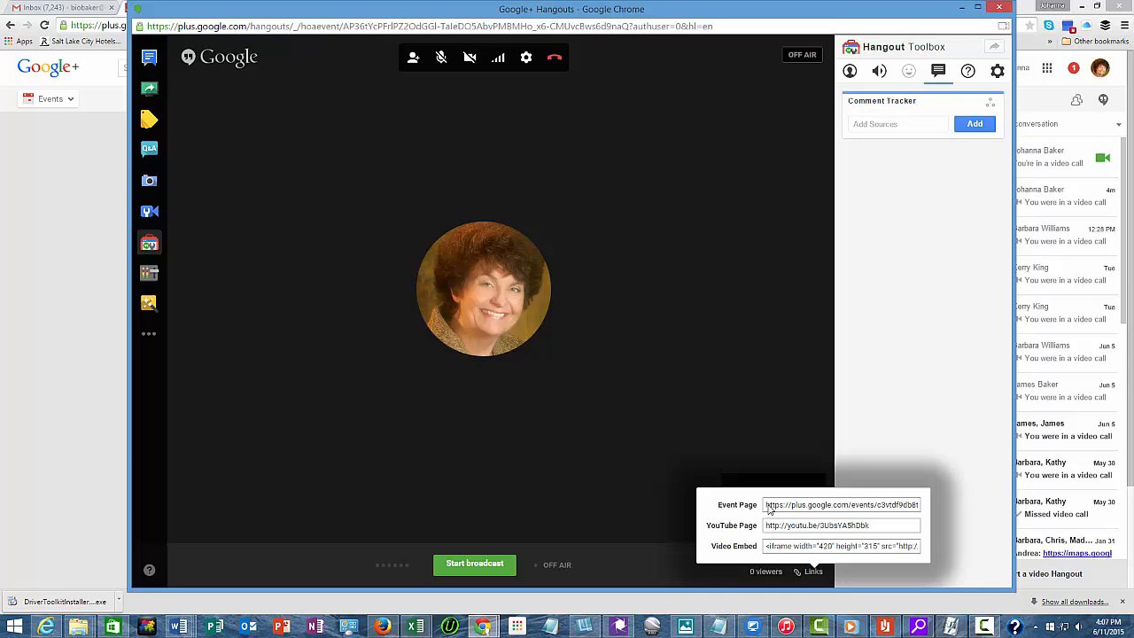
mouse_move(716, 468)
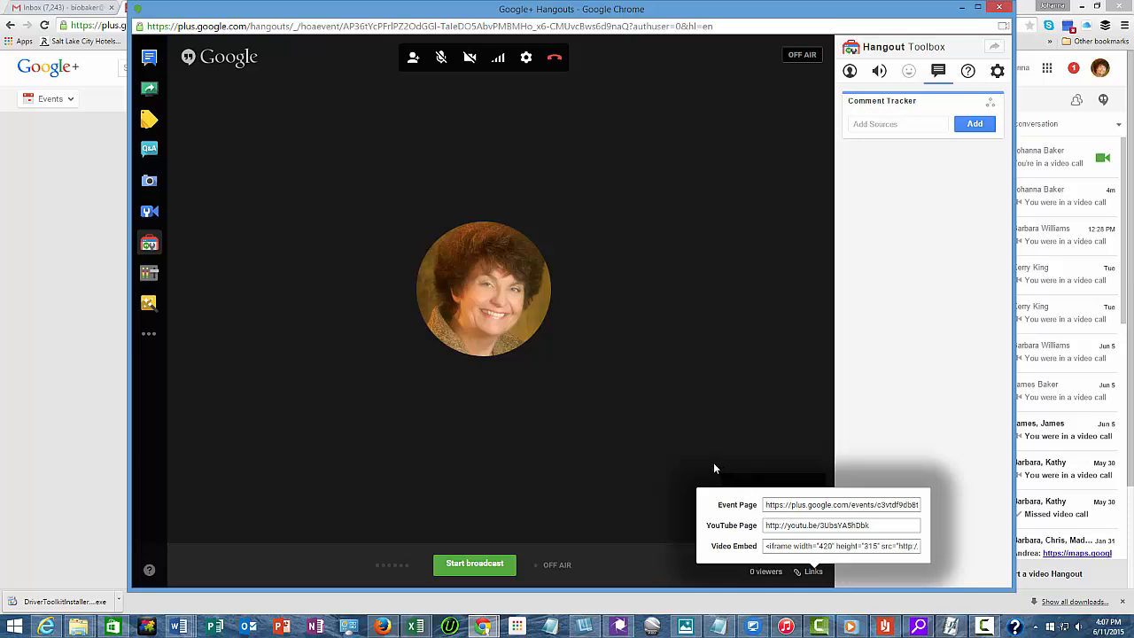
mouse_move(766, 503)
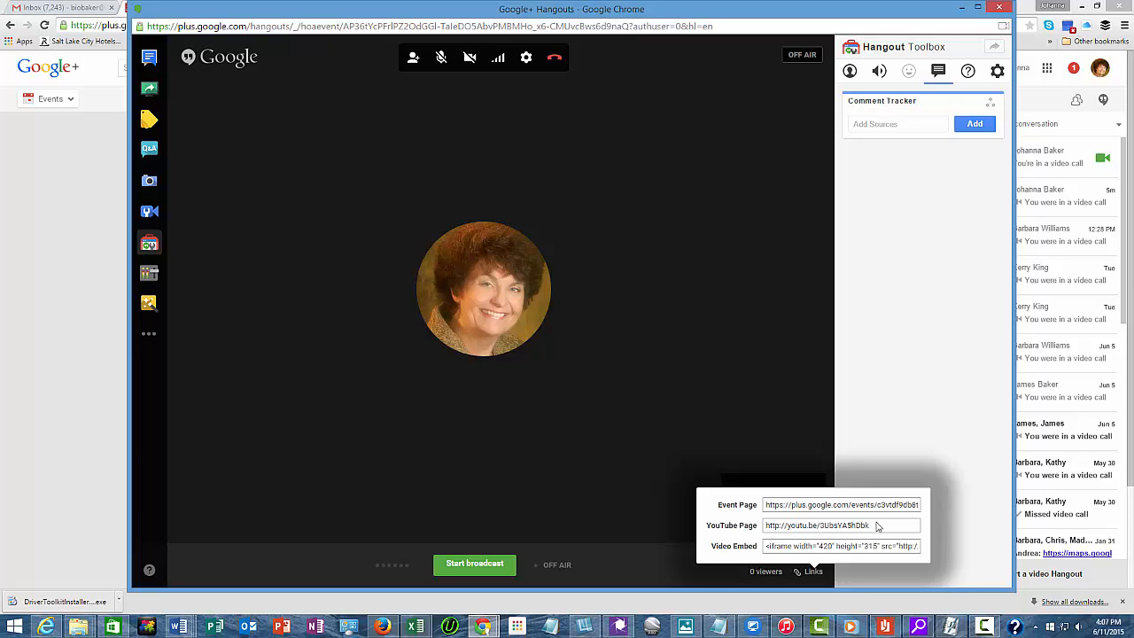
mouse_move(762, 553)
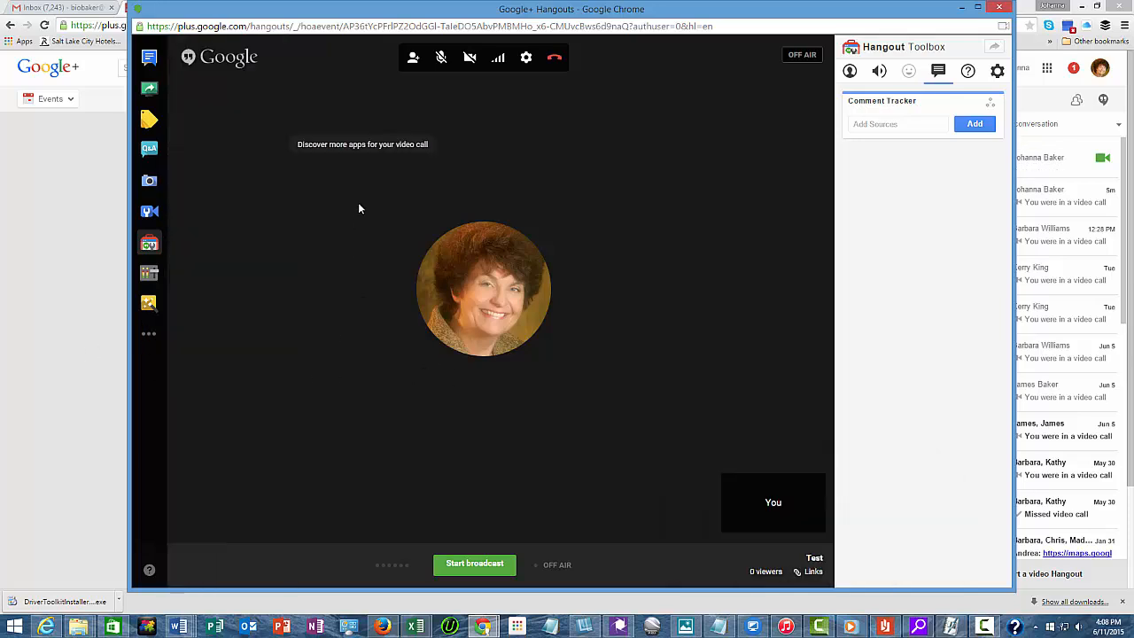
mouse_move(530, 124)
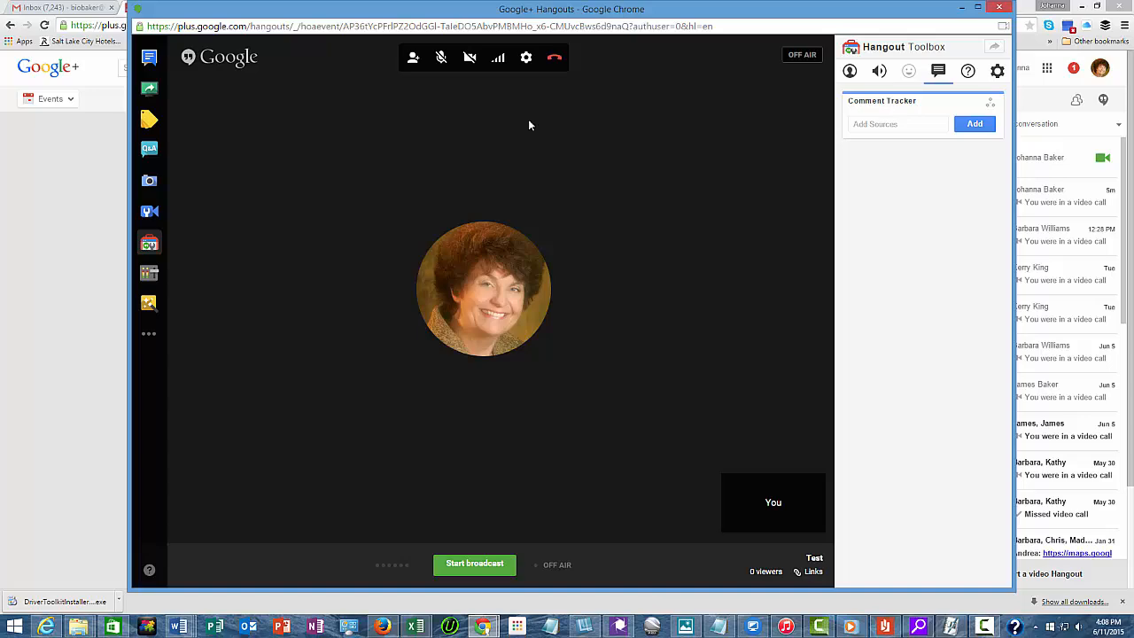
mouse_move(553, 56)
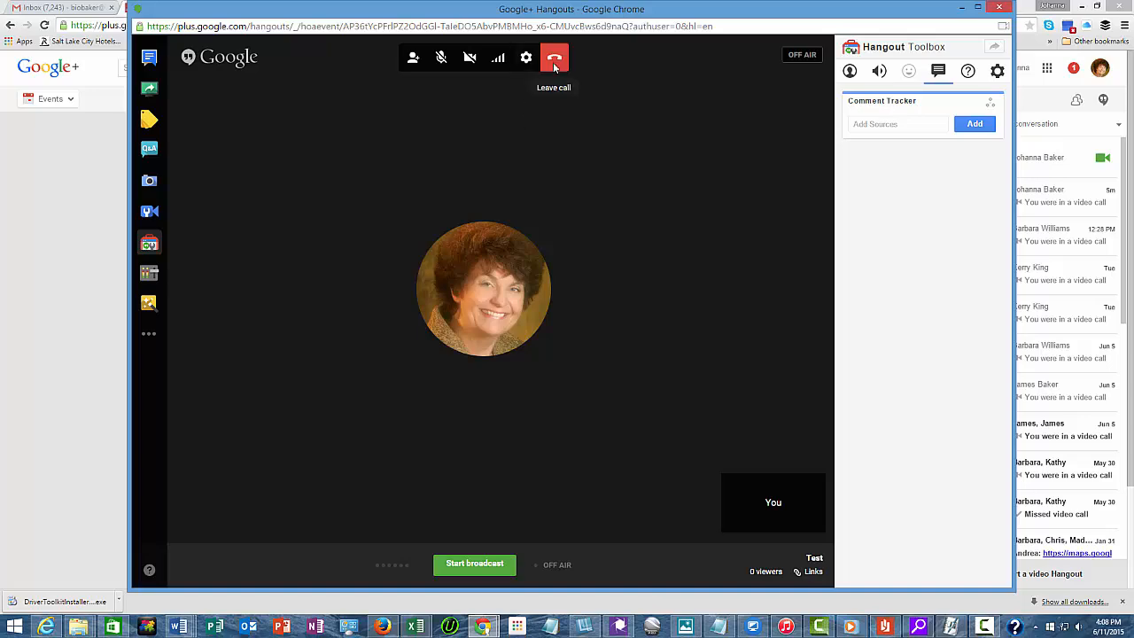
mouse_move(553, 59)
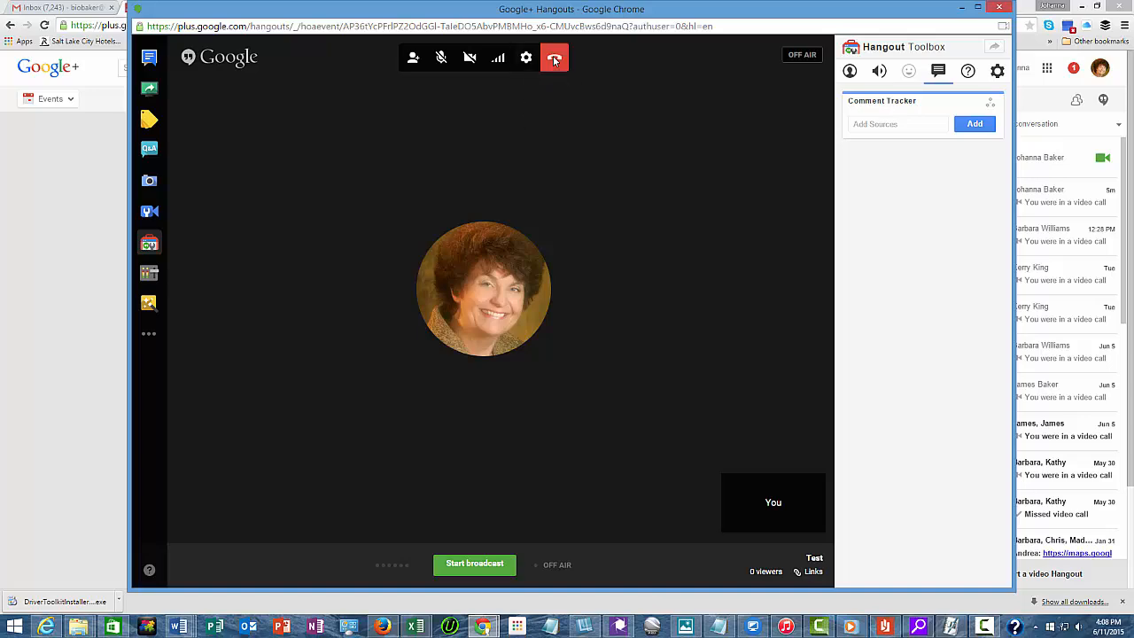
Leave the Hangout On Air call, returning to the Test event page unbroadcast.
click(553, 57)
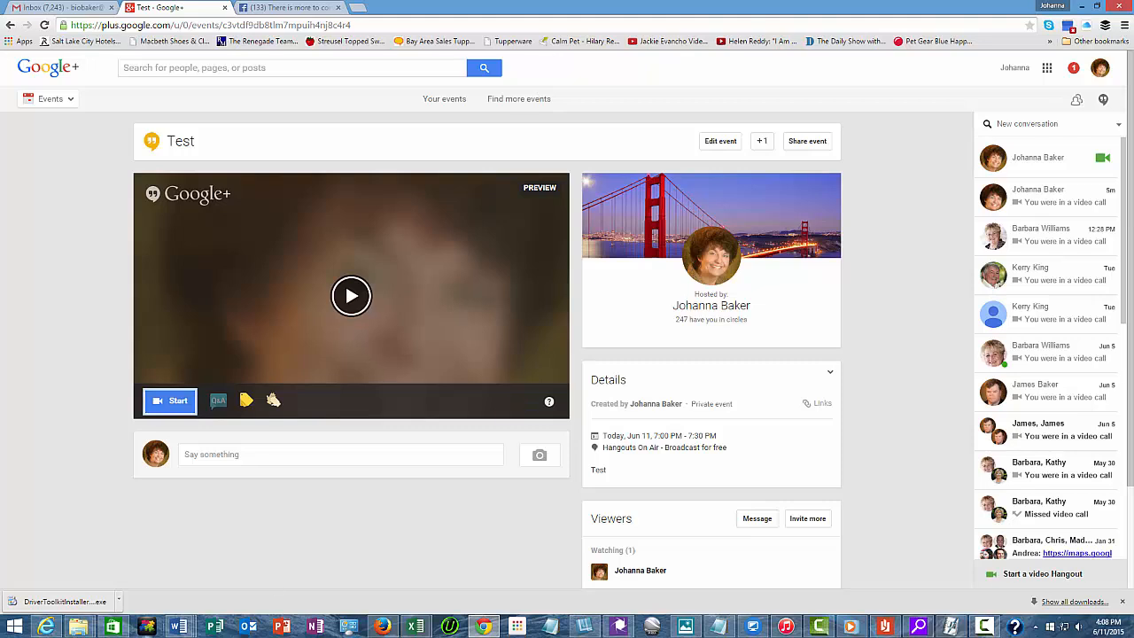